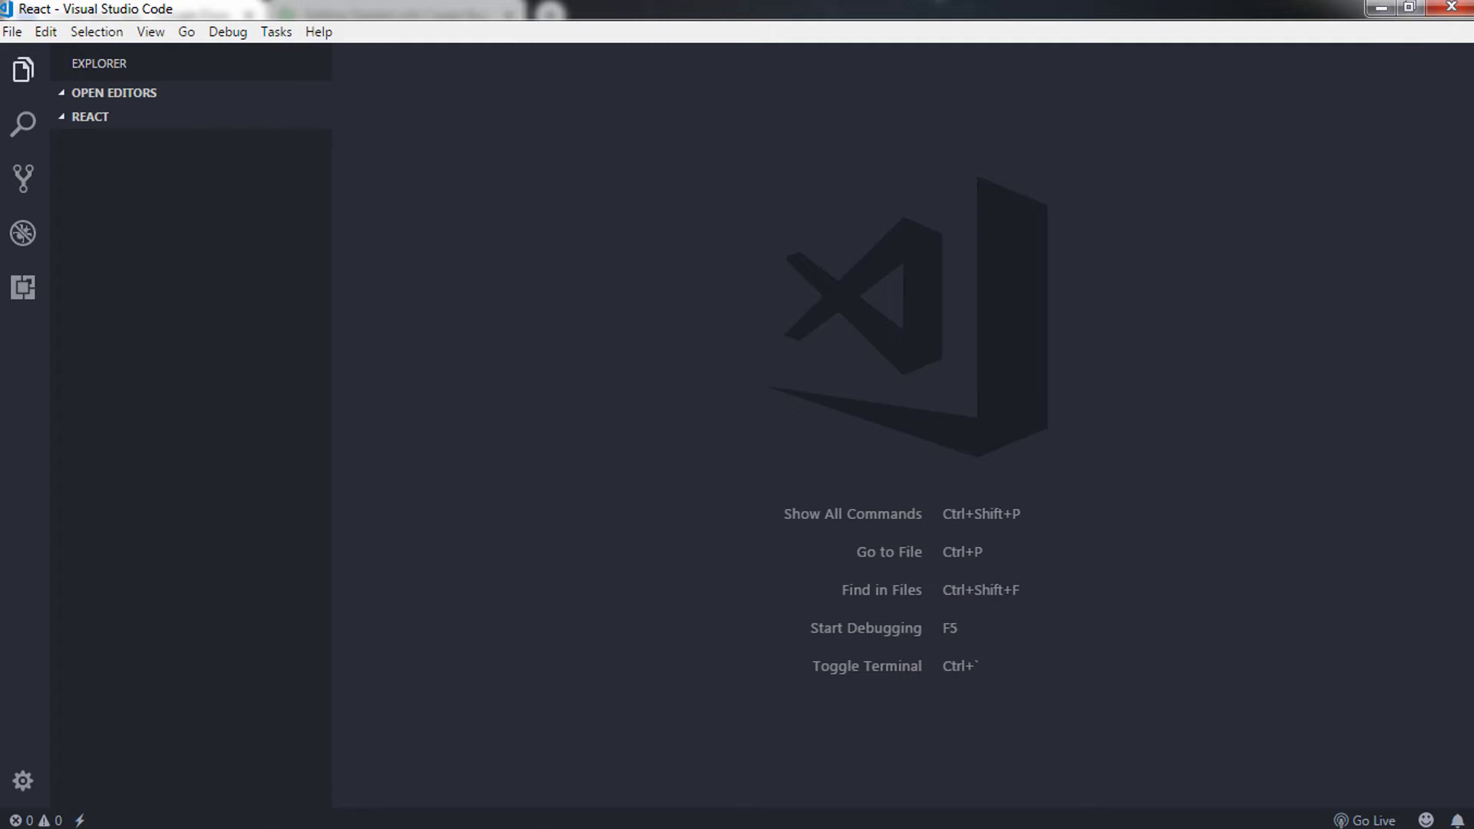
- Show the integrated command-prompt terminal at the React folder
{"action": "left_click", "coordinate": [149, 31]}
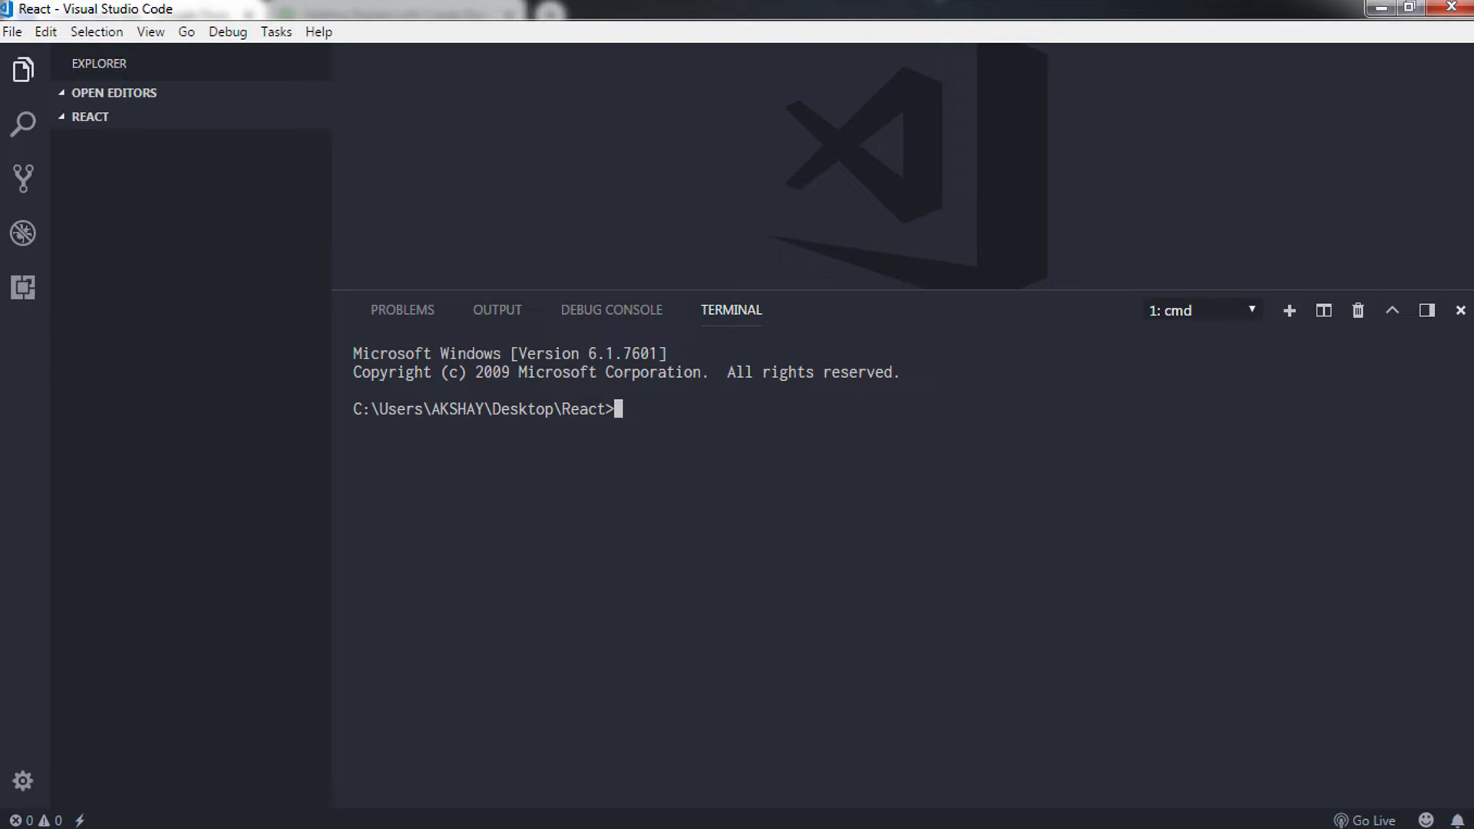
- Clear the terminal with cls and discard an example 'npm install <package>Name' line
{"action": "type", "text": "cls"}
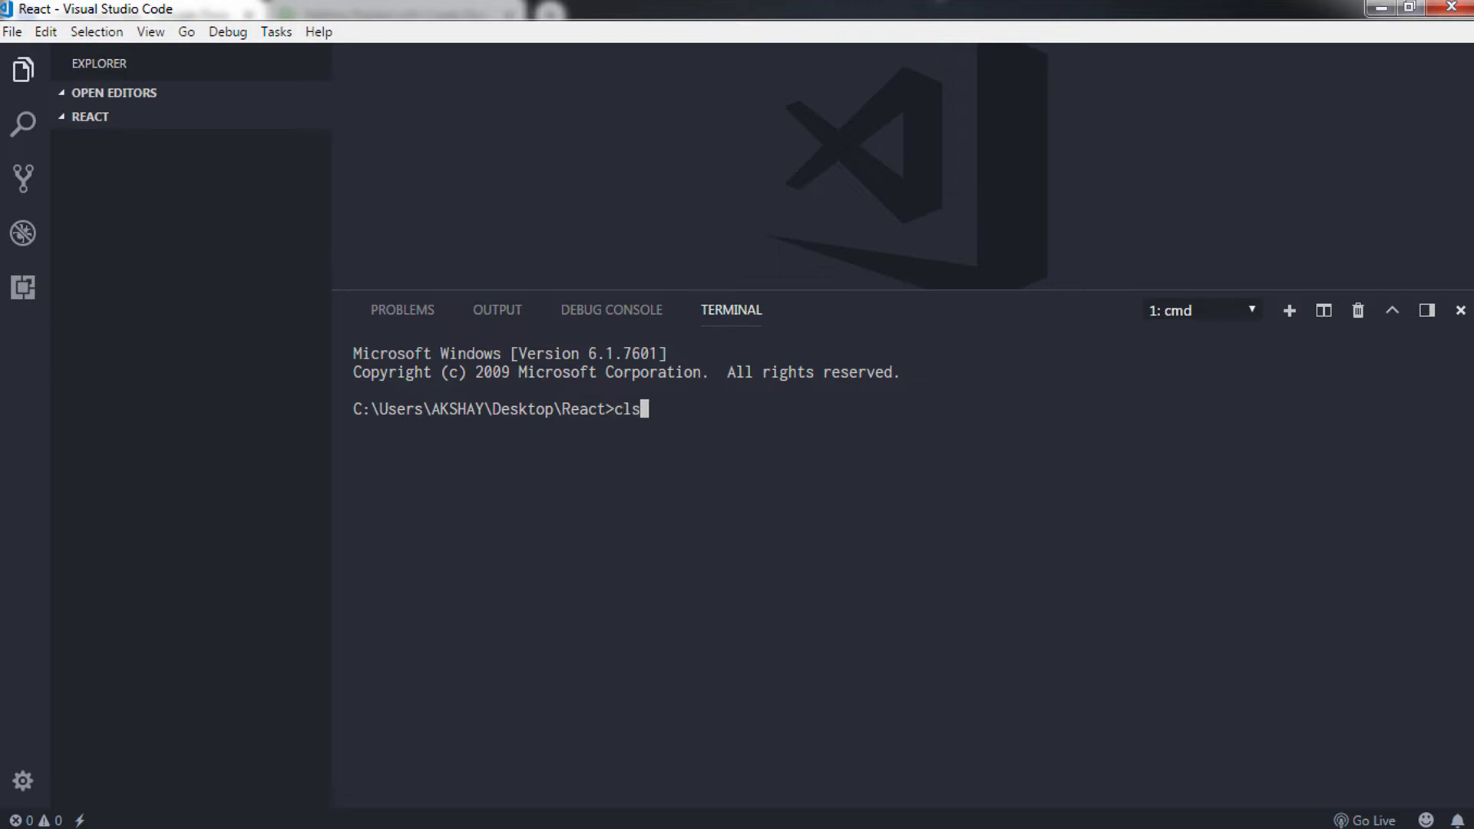
{"action": "key", "text": "Enter"}
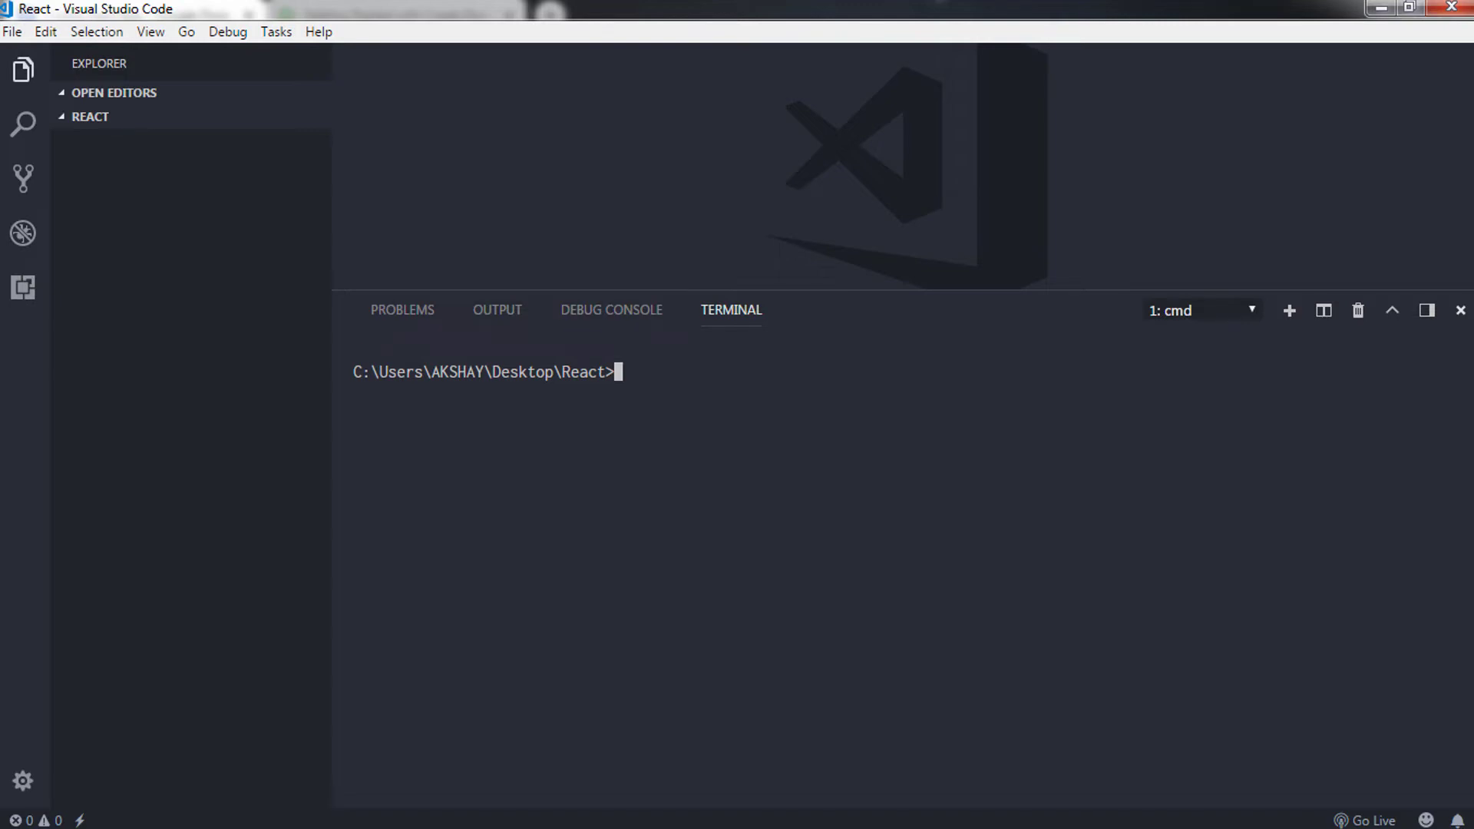
{"action": "type", "text": "npm in"}
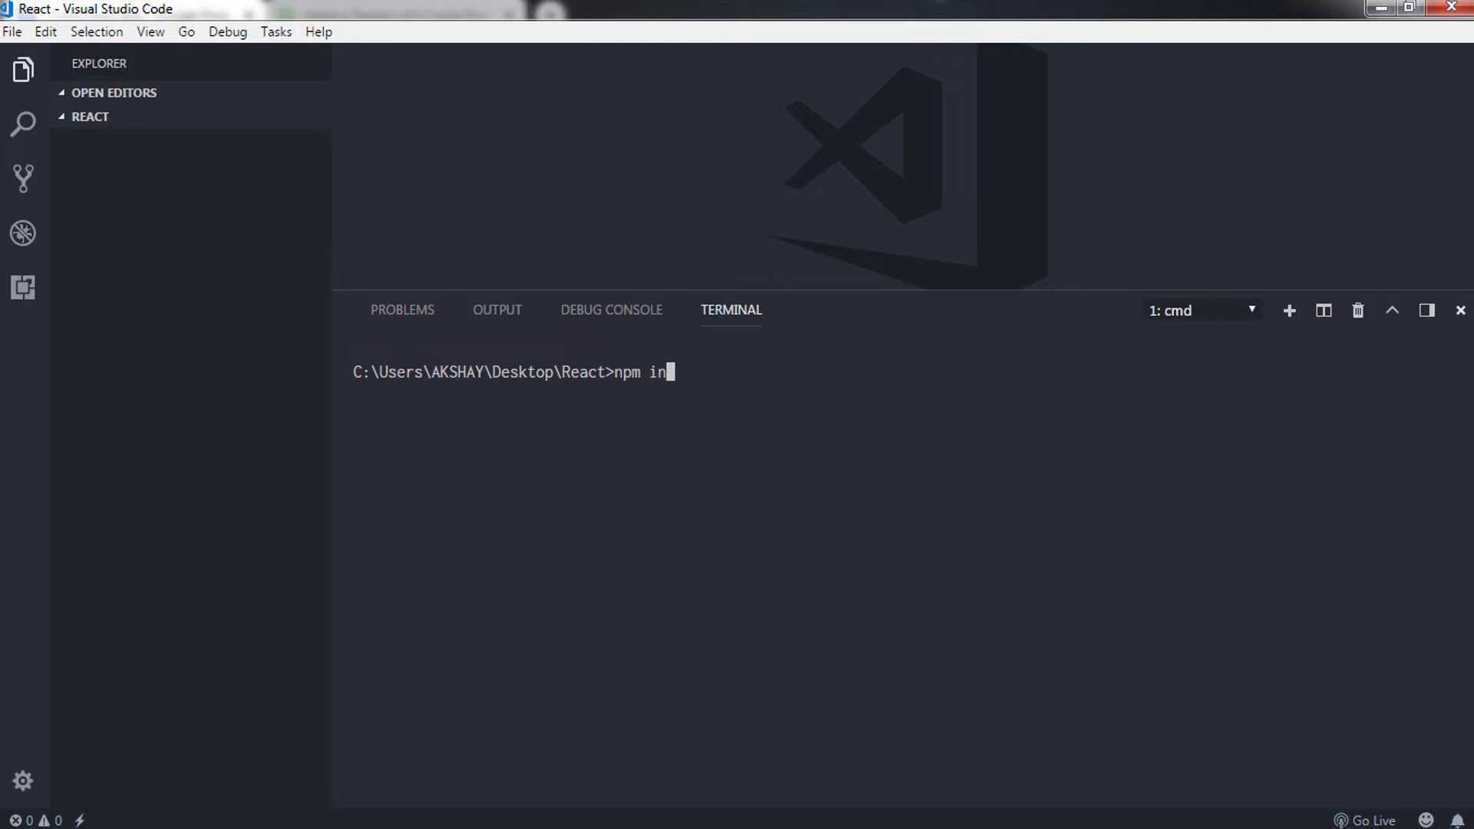
{"action": "type", "text": "stall <package>"}
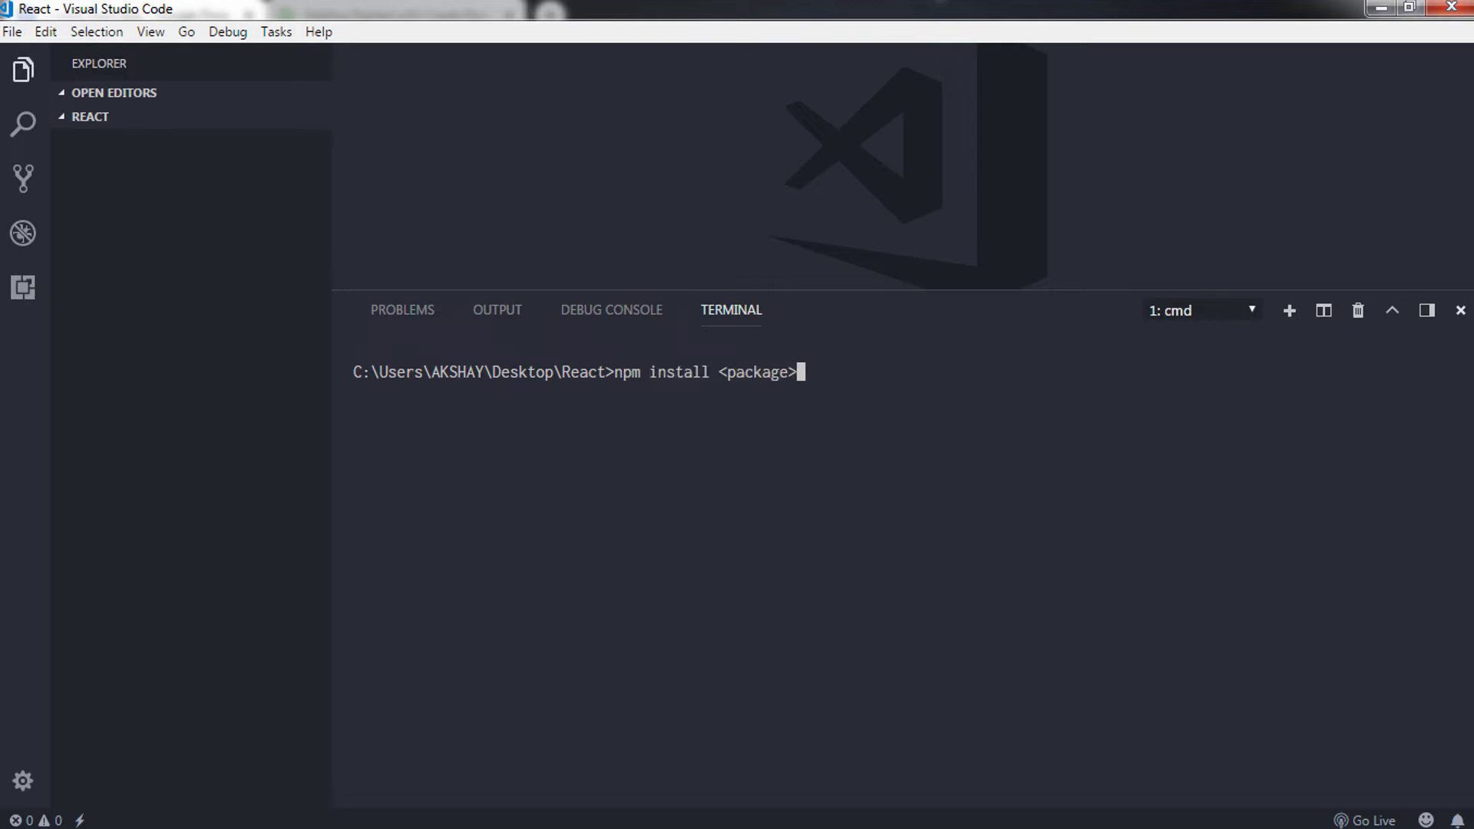
{"action": "type", "text": "Name"}
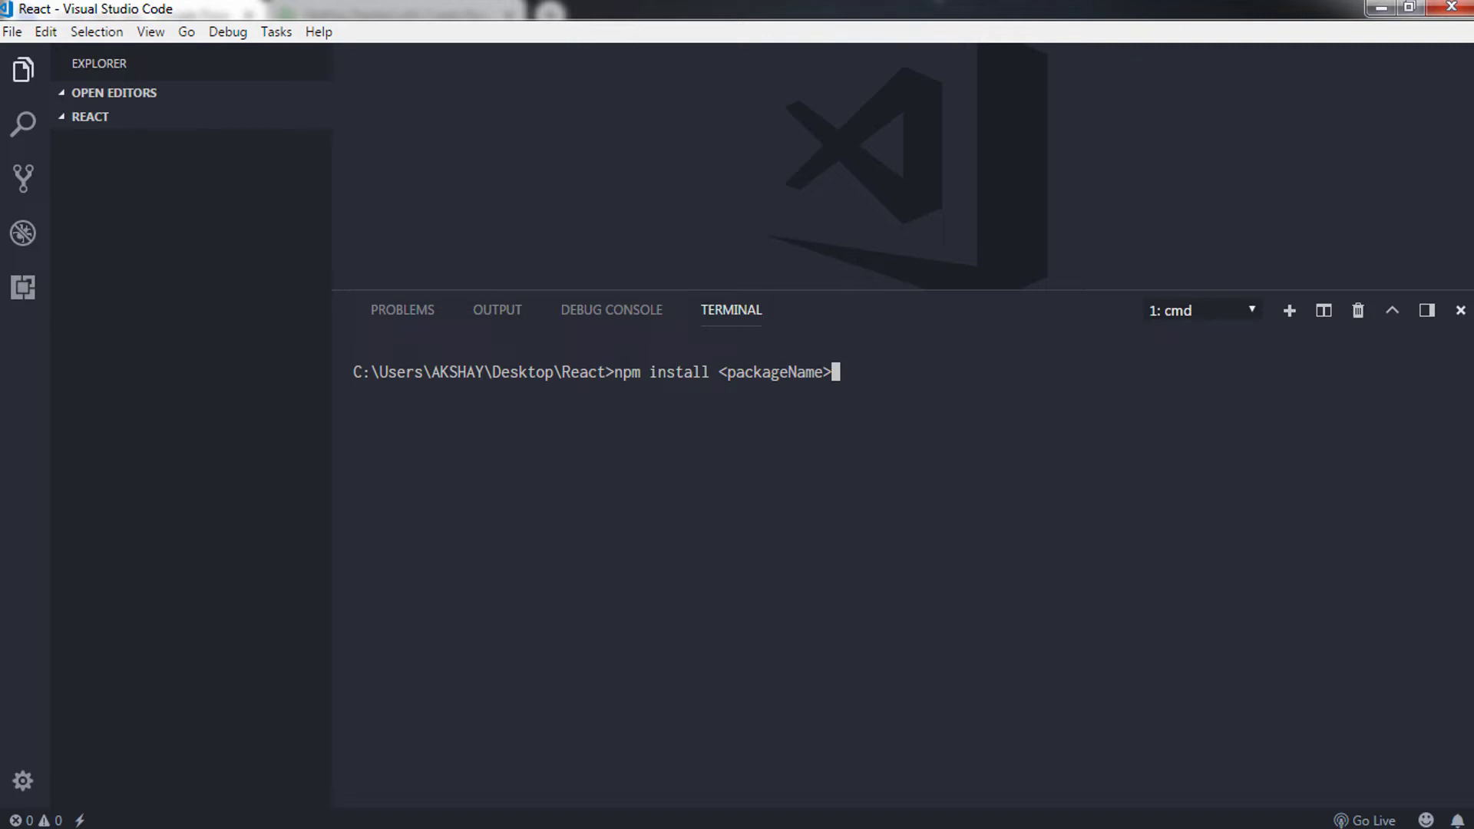
{"action": "key", "text": "Backspace"}
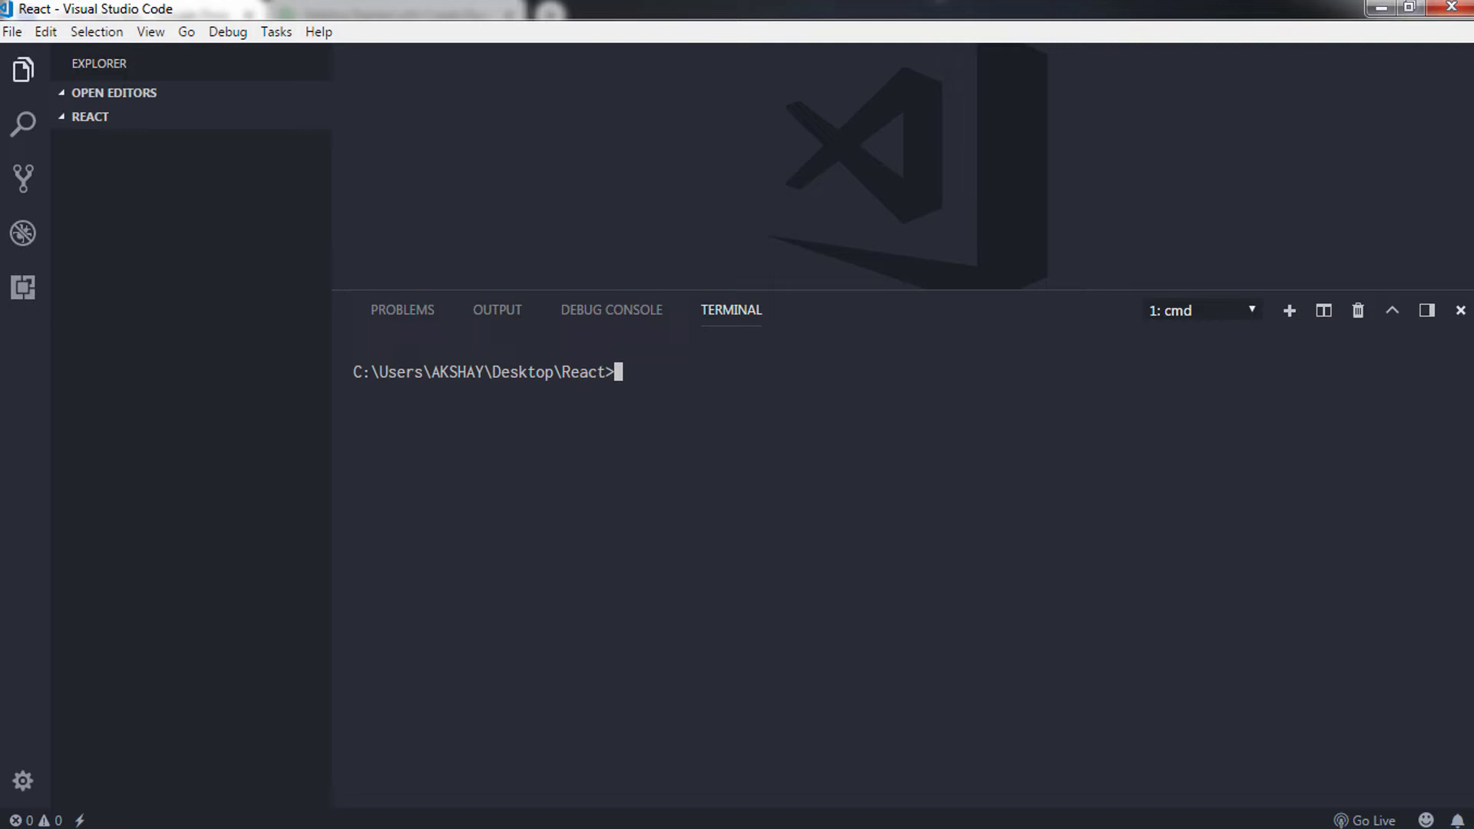
- Check the npm version, which reports 6.4.1
{"action": "type", "text": "npm -"}
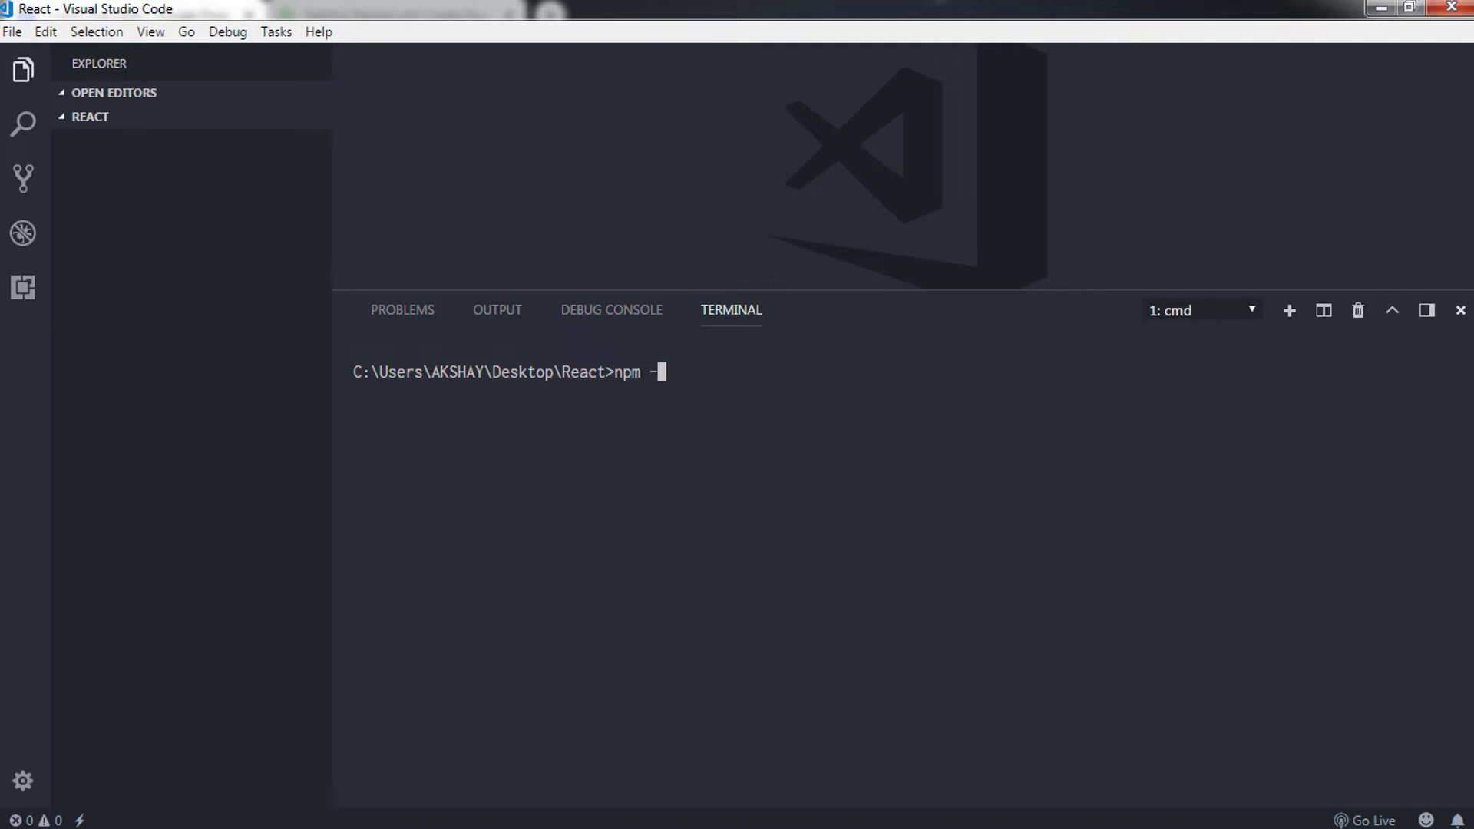
{"action": "type", "text": "v"}
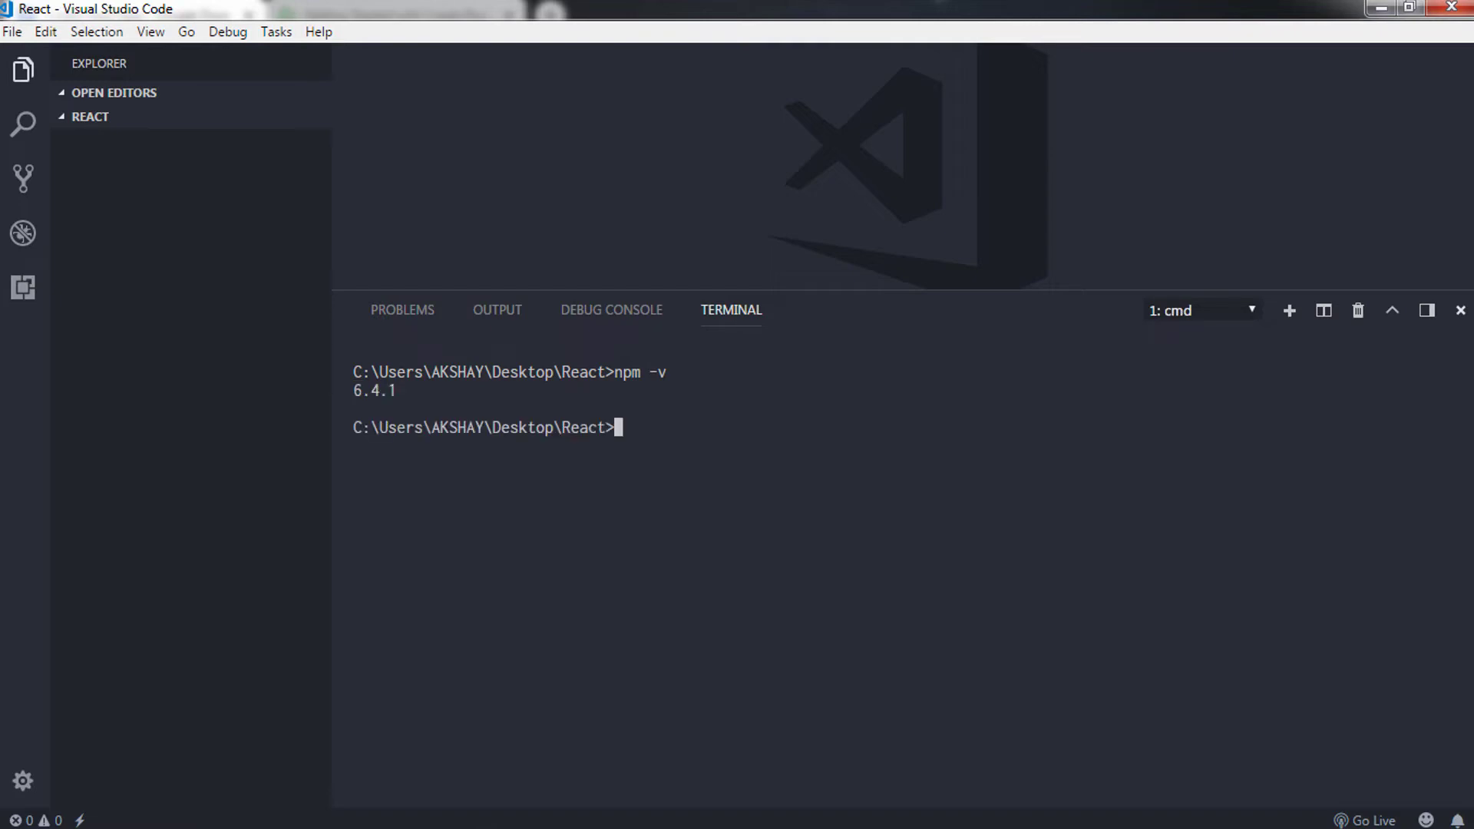
{"action": "double_click", "coordinate": [374, 390]}
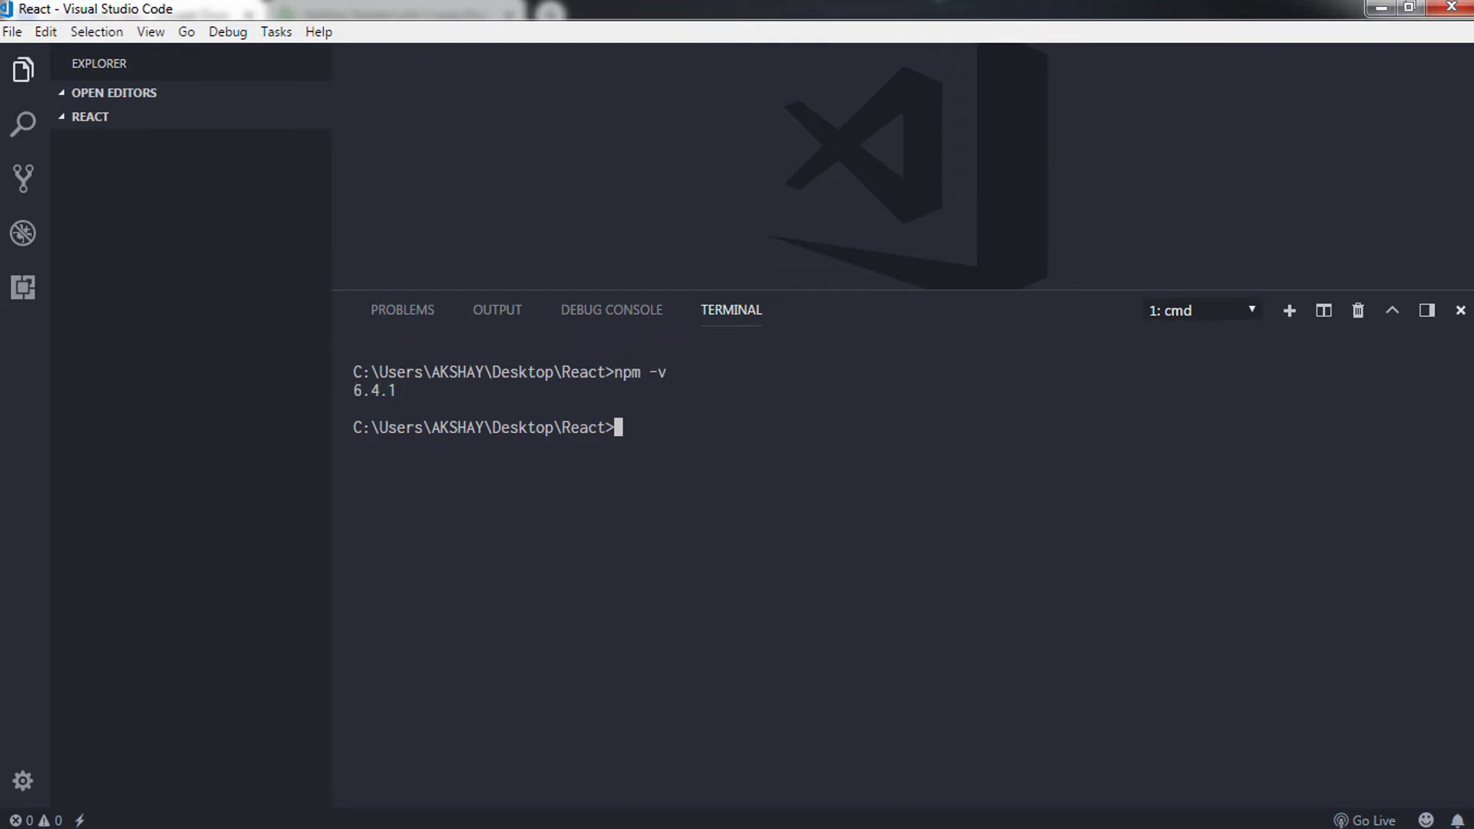
- Run npx -v, reporting version 6.4.1, and begin the next npm command
{"action": "type", "text": "npx"}
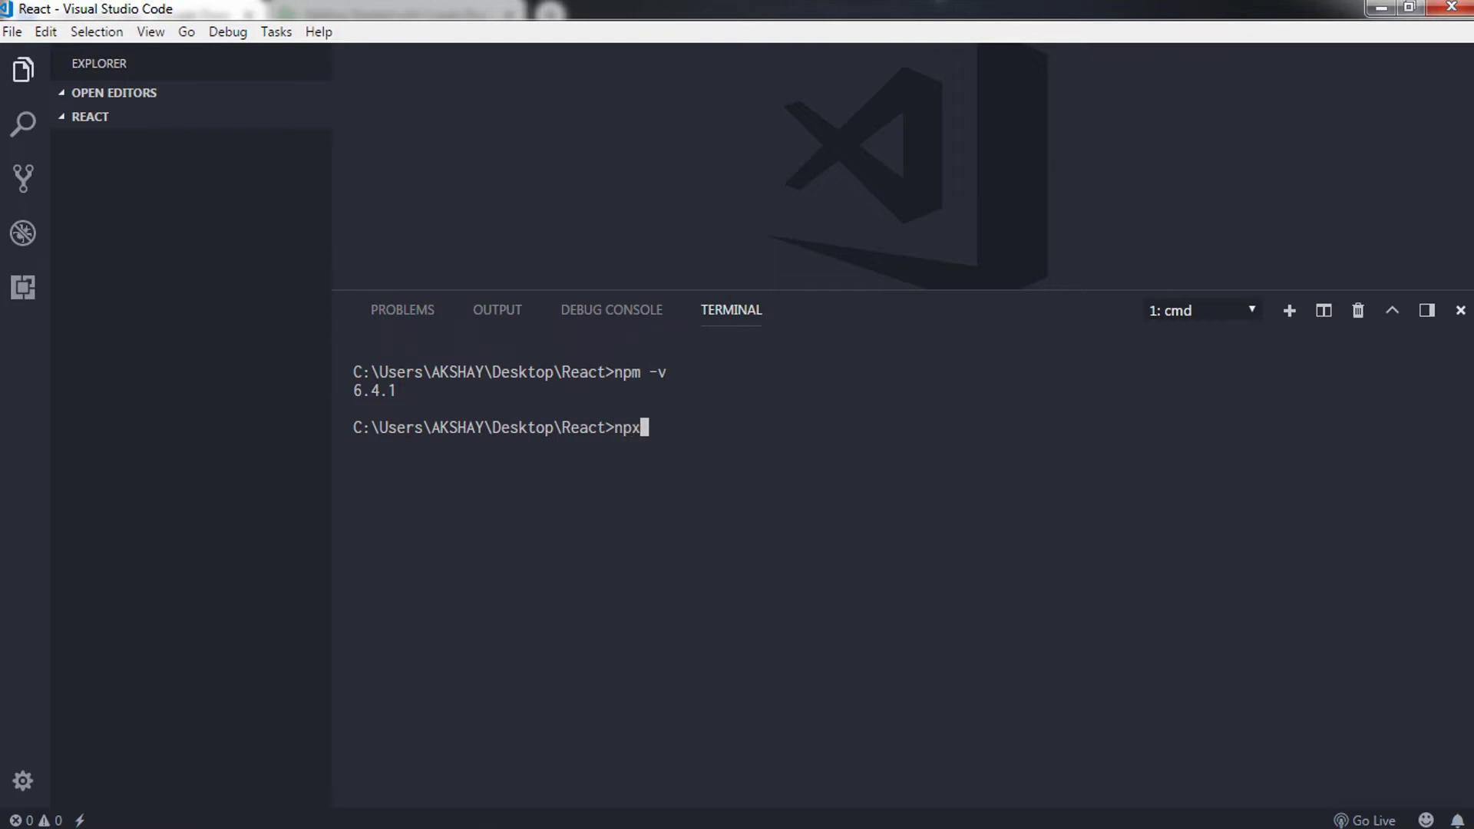
{"action": "double_click", "coordinate": [626, 427]}
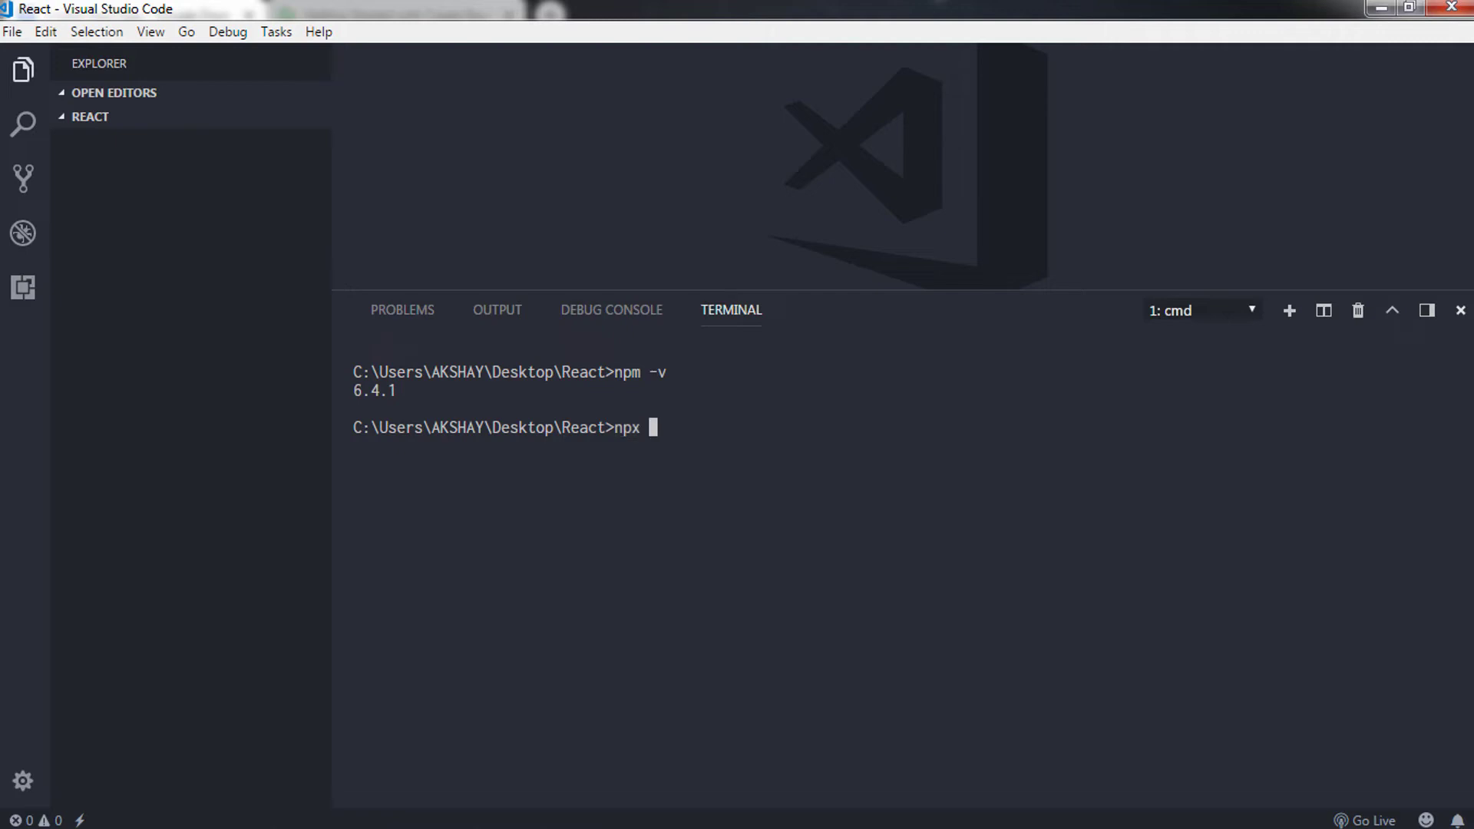
{"action": "type", "text": "-v"}
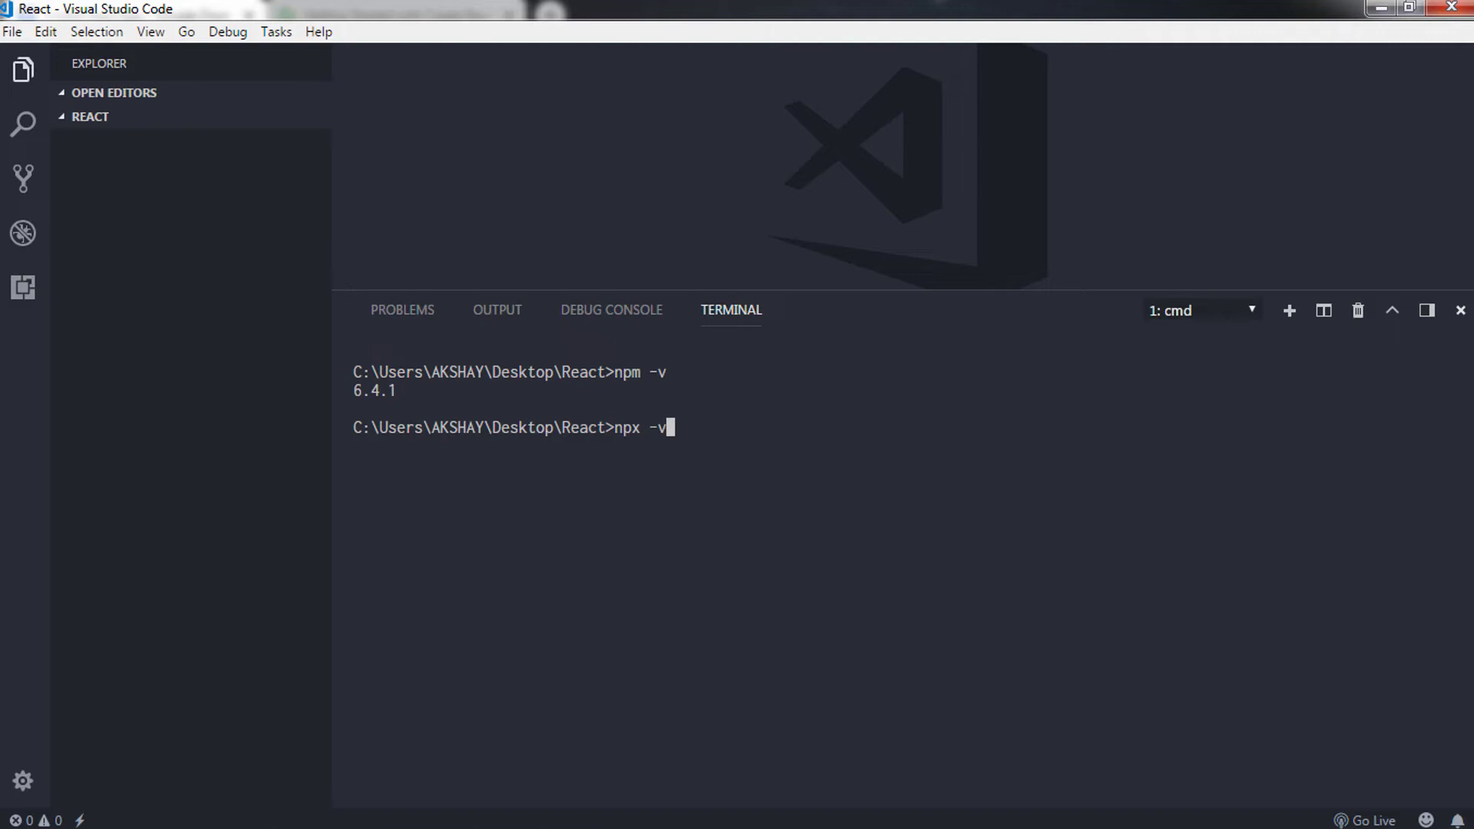
{"action": "key", "text": "enter"}
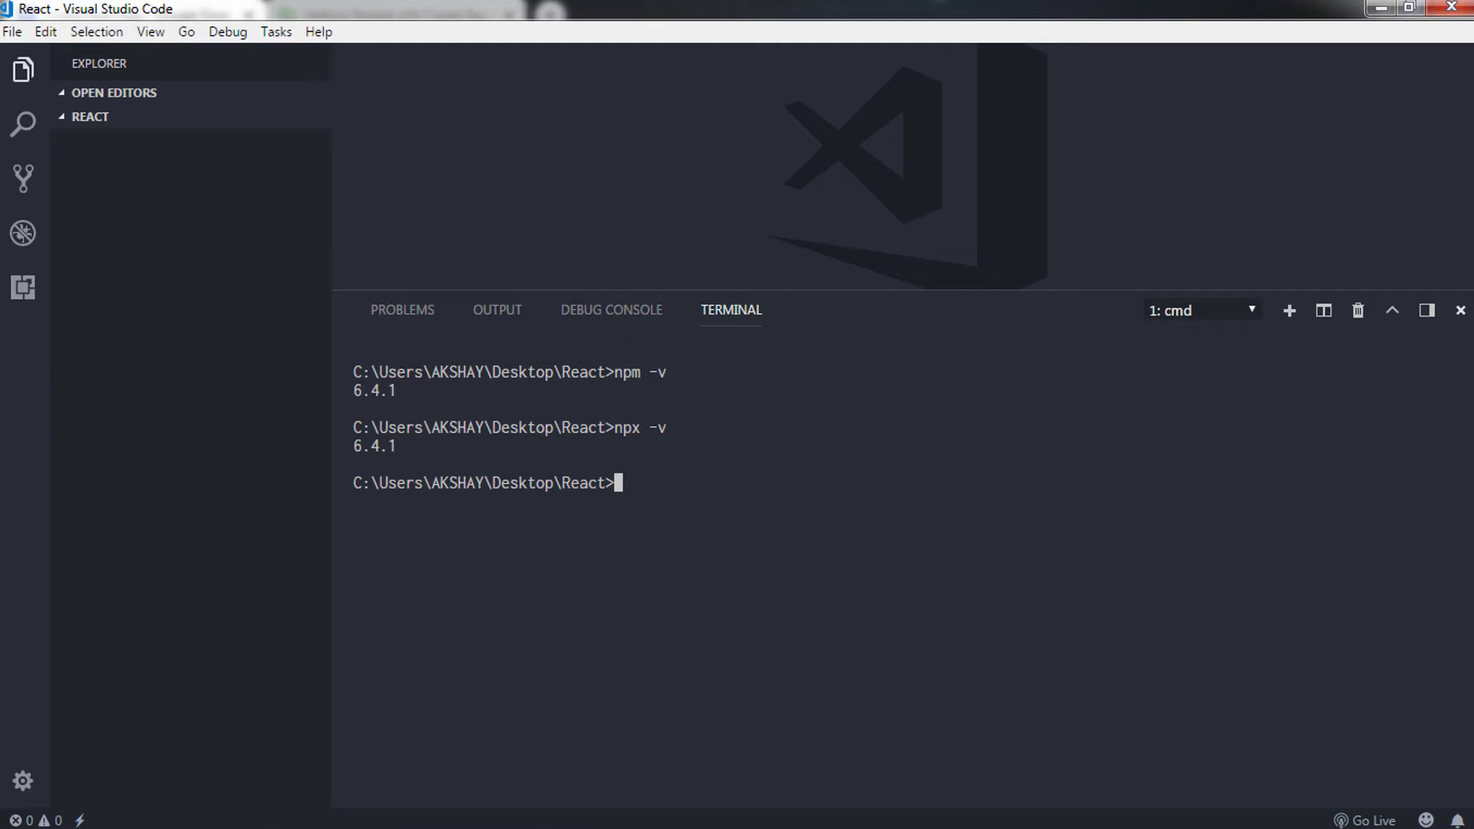
{"action": "type", "text": "npm"}
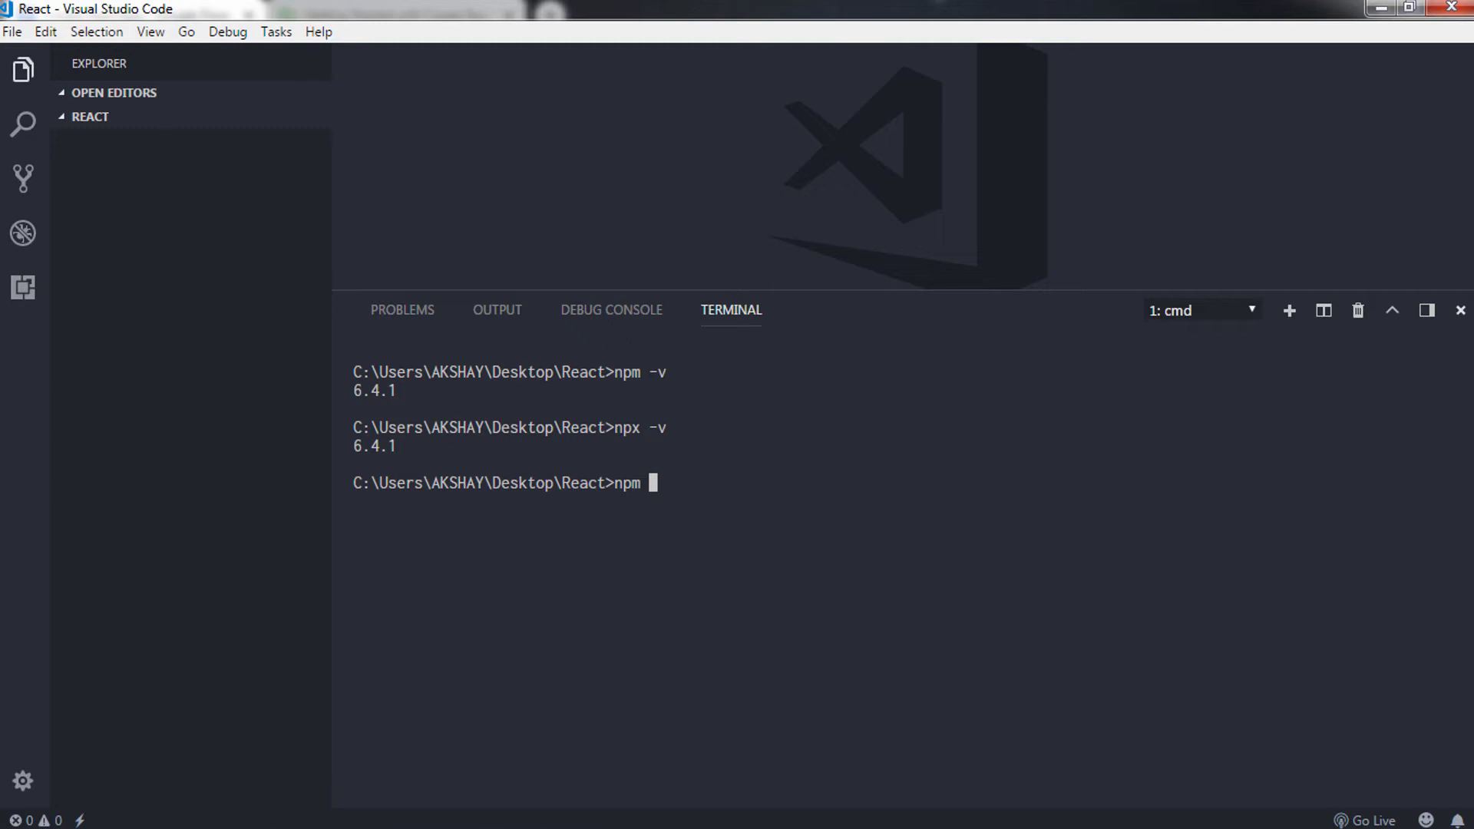
- Run npm install -g create-react-app, installing version 2.1.3 globally
{"action": "type", "text": "in"}
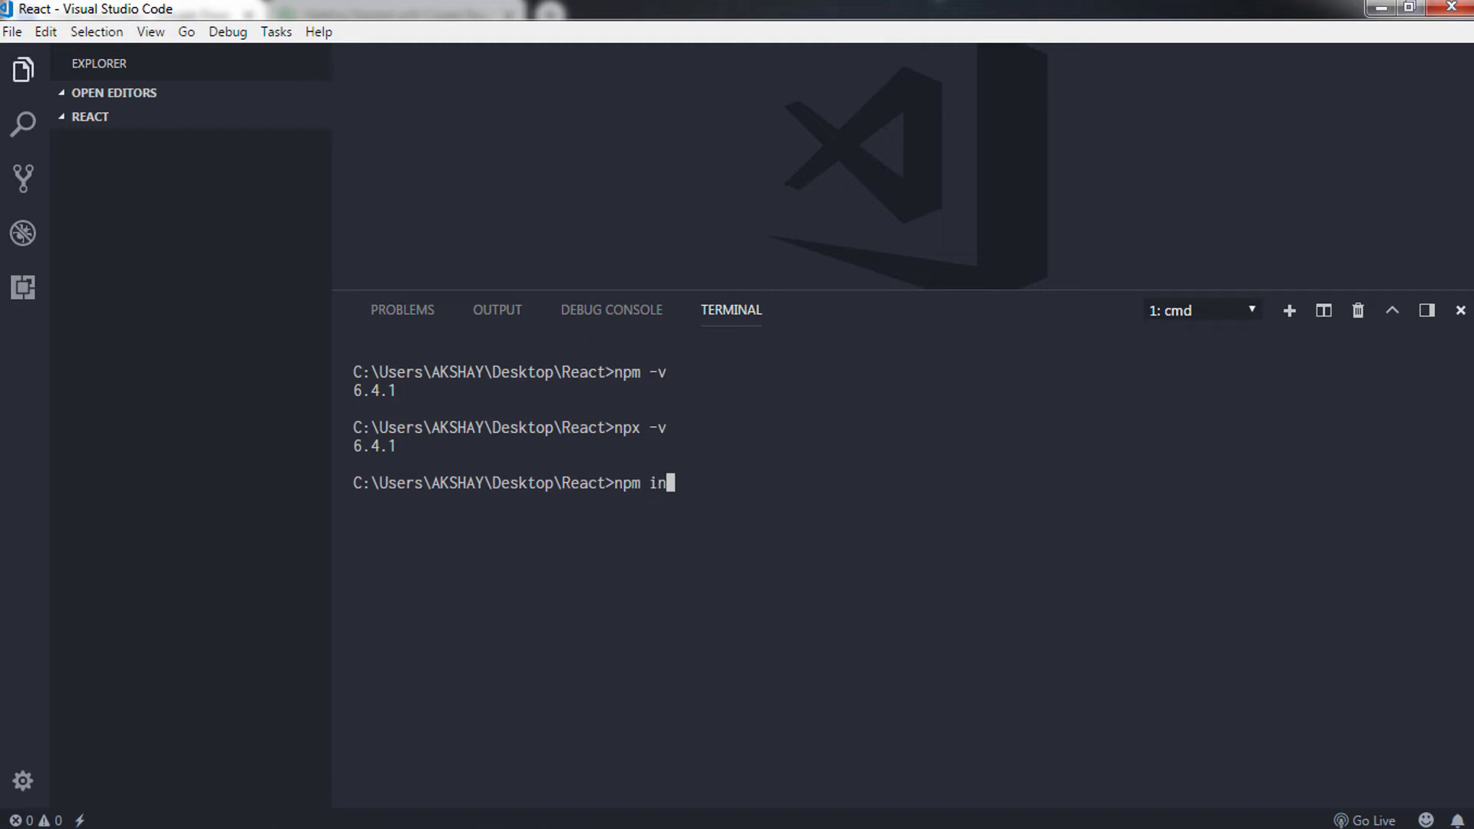
{"action": "type", "text": "stall"}
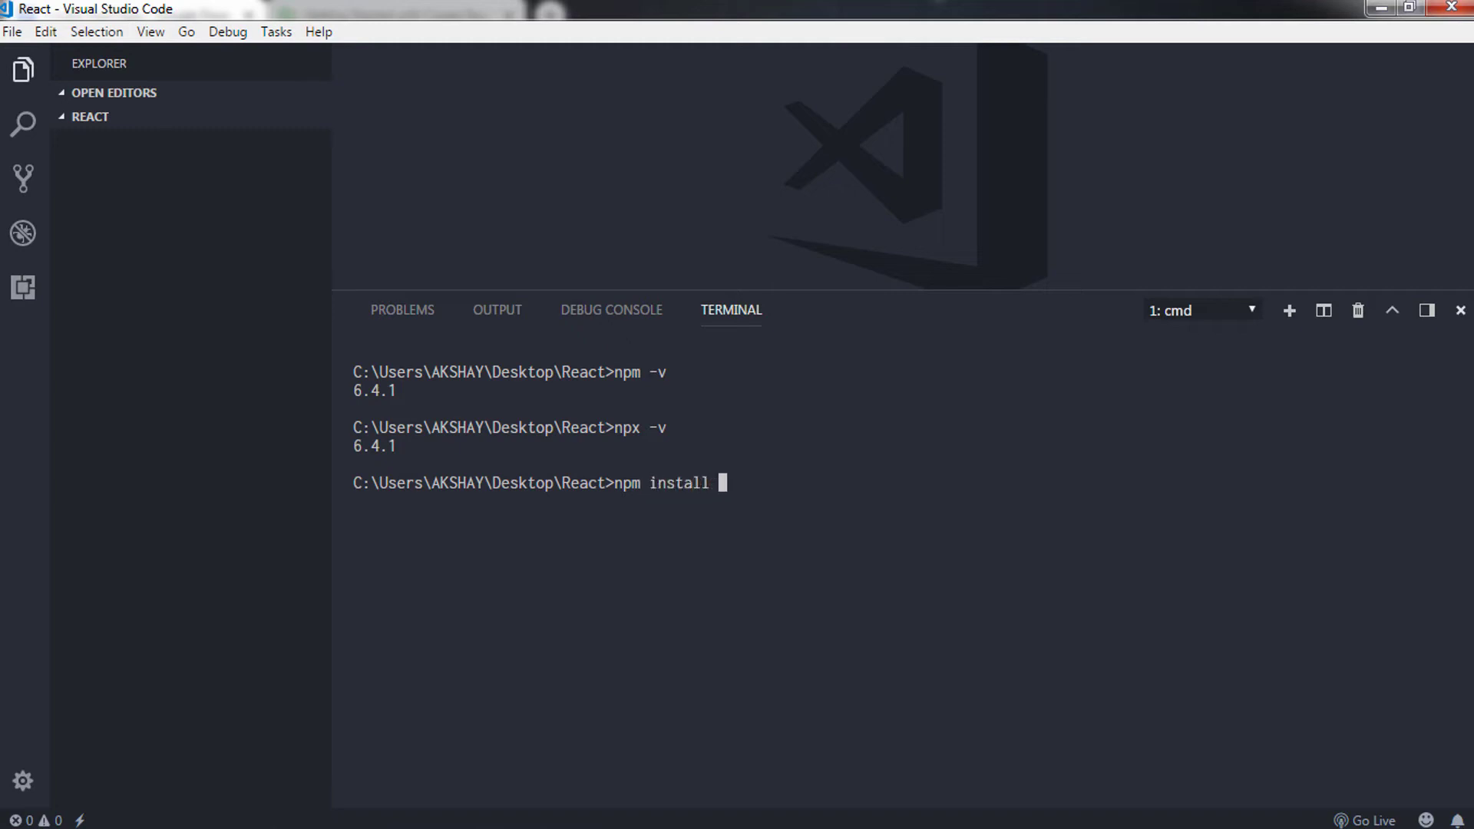
{"action": "type", "text": "-g"}
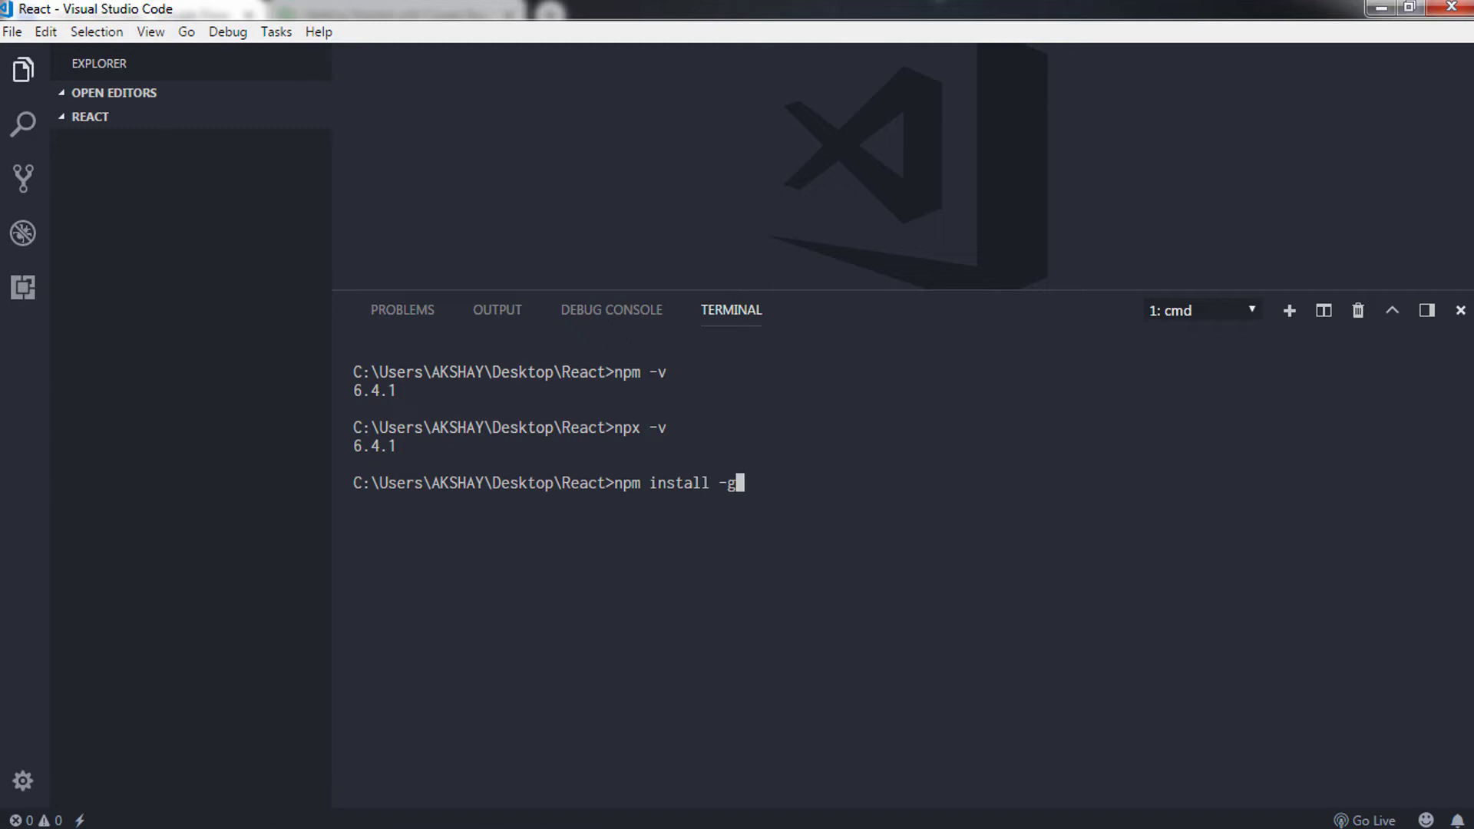
{"action": "type", "text": "c"}
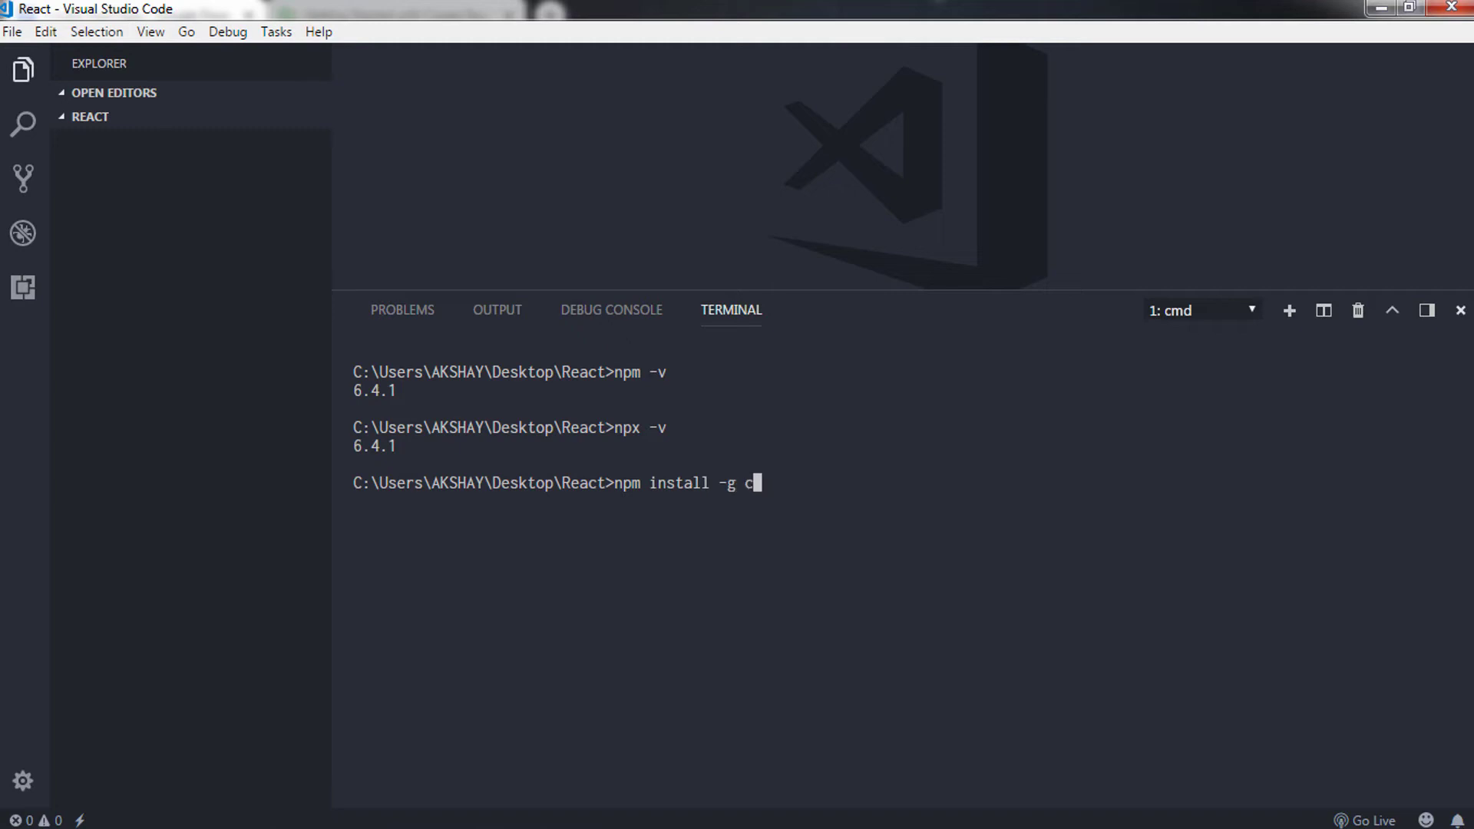
{"action": "type", "text": "reate-"}
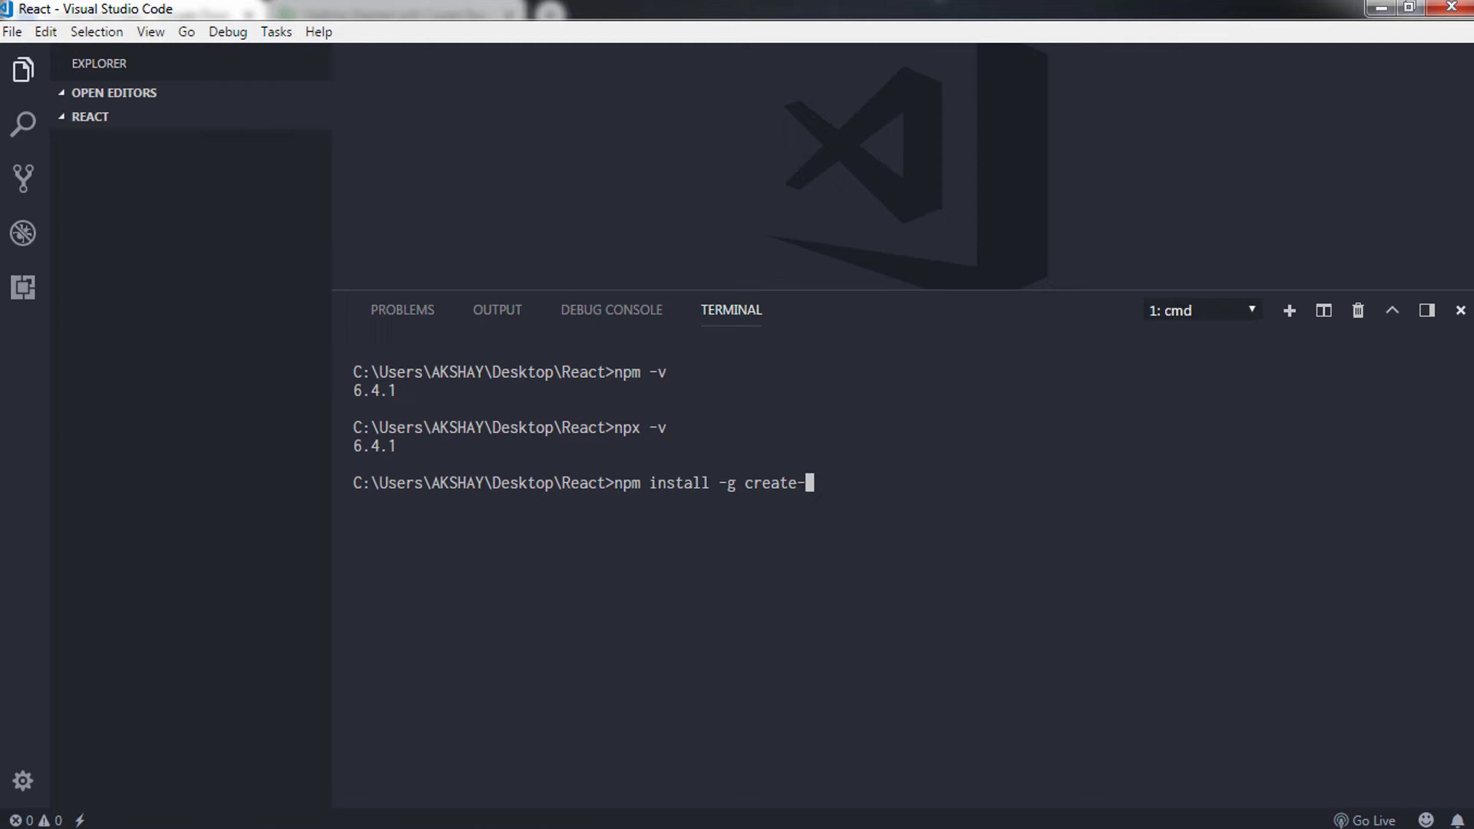
{"action": "type", "text": "react-ap"}
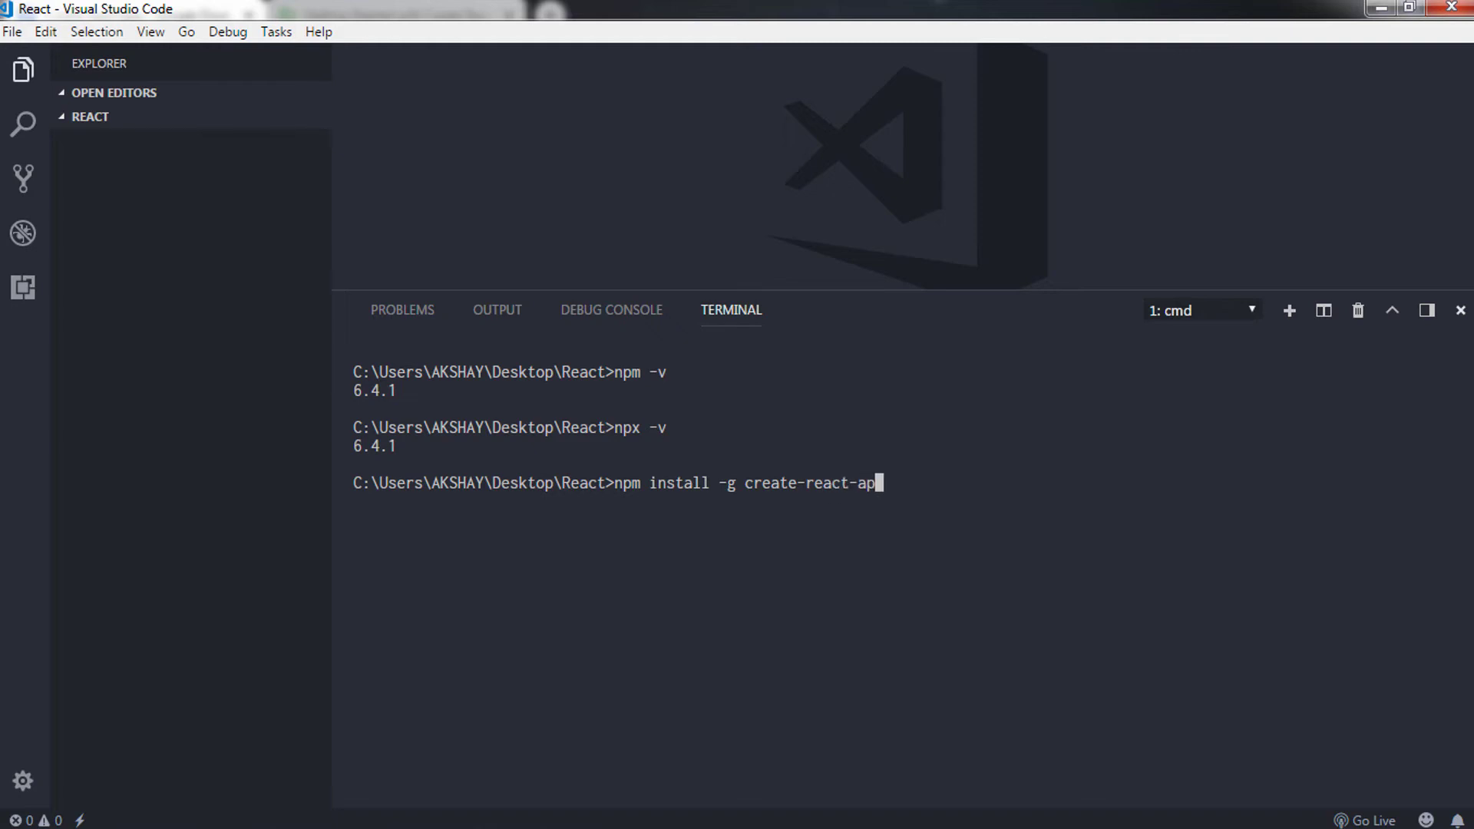
{"action": "type", "text": "p"}
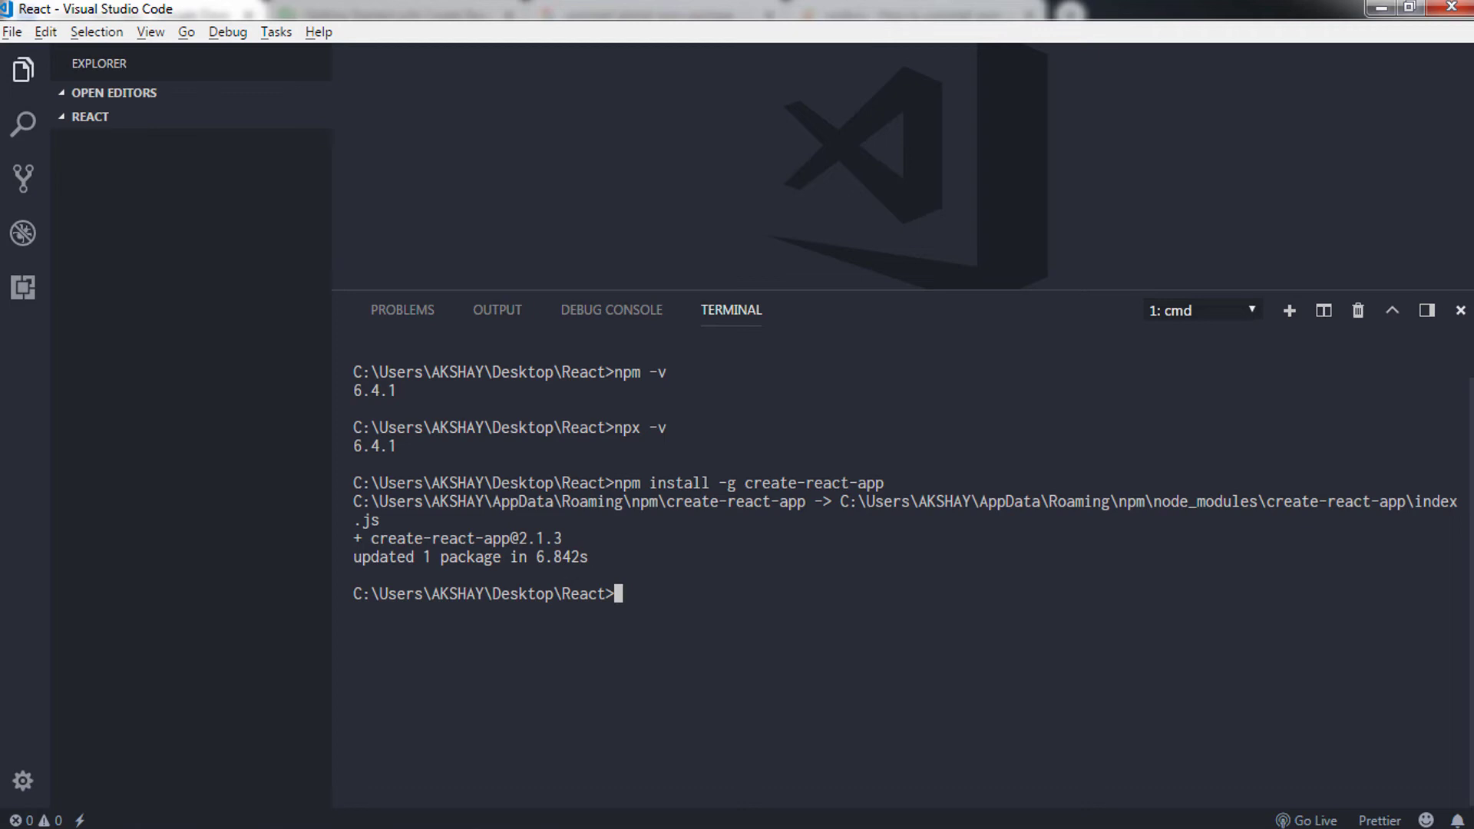
{"action": "type", "text": "npx"}
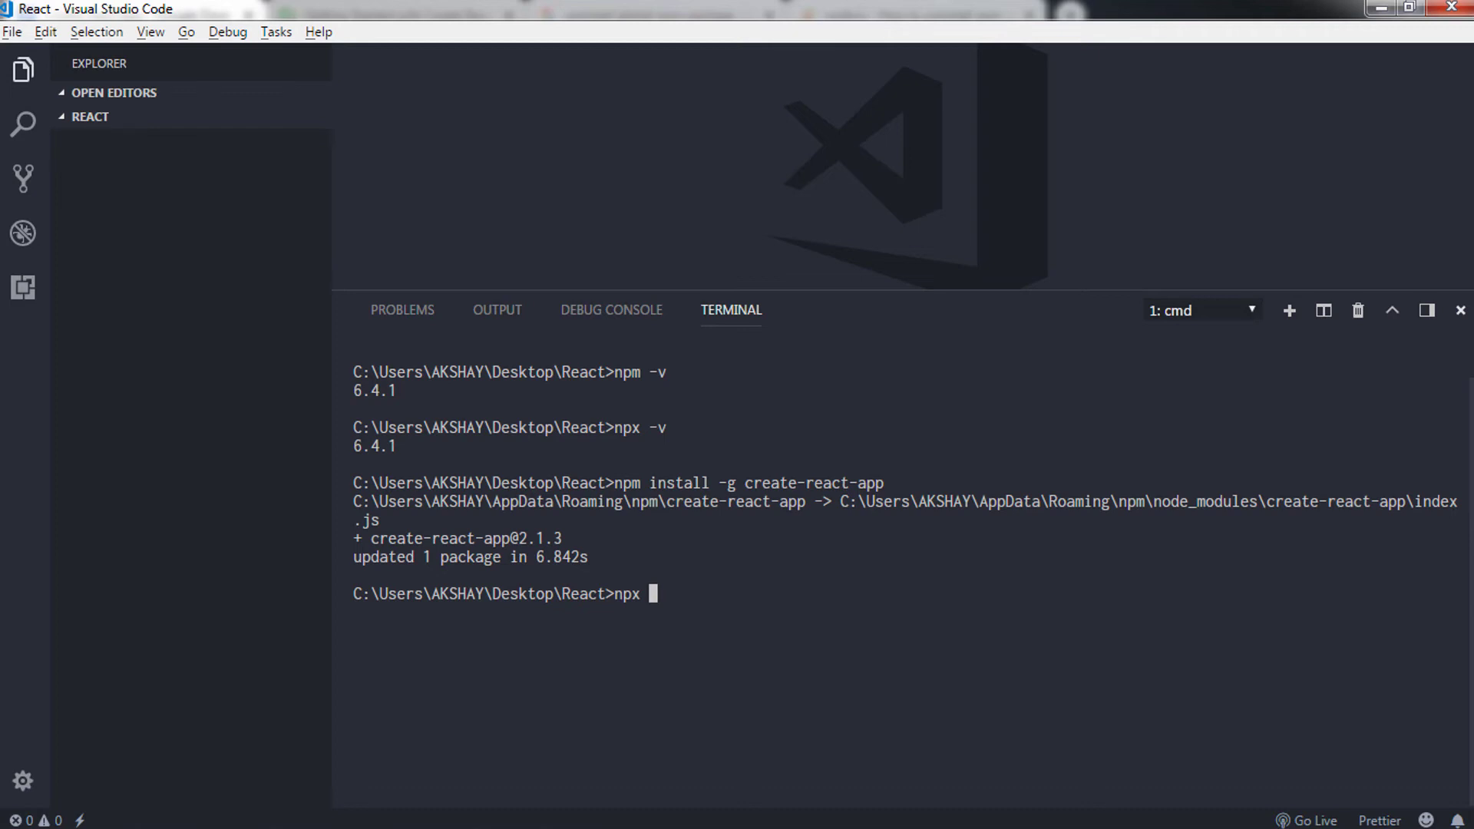
- Run npx create-react-app my-app and wait for the Success message
{"action": "type", "text": "c"}
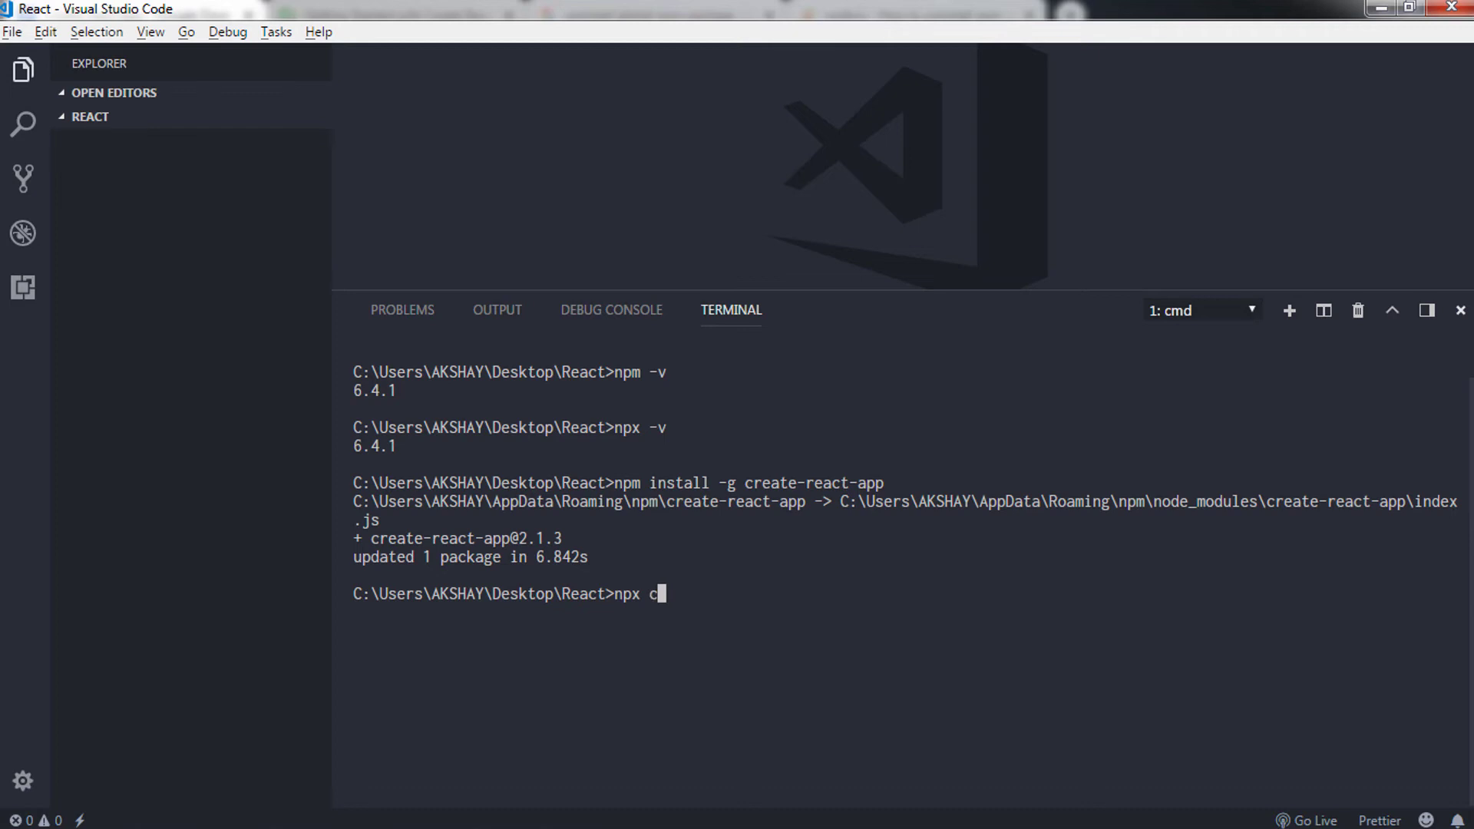
{"action": "type", "text": "reate-r"}
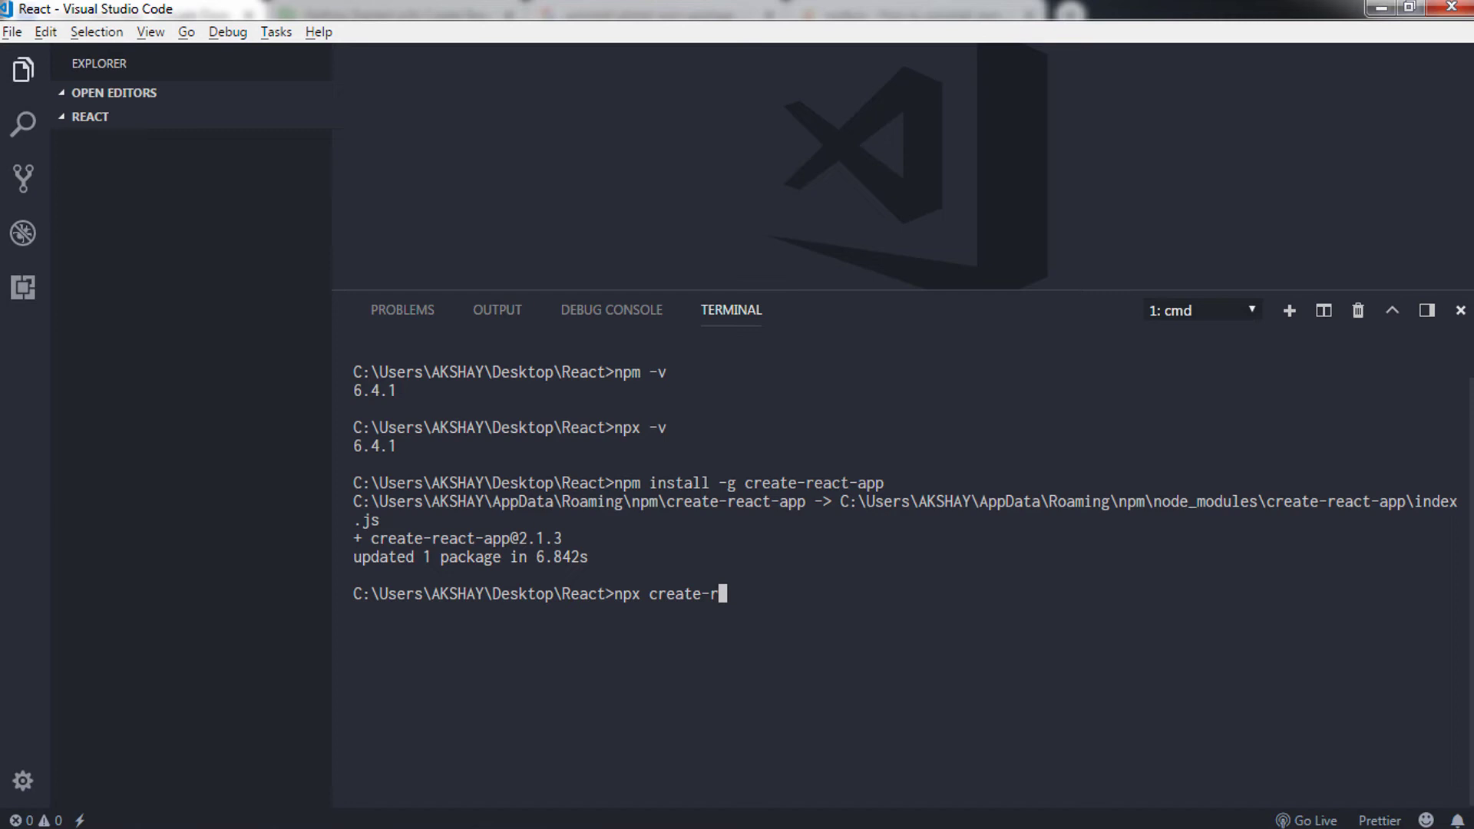
{"action": "type", "text": "eact-app"}
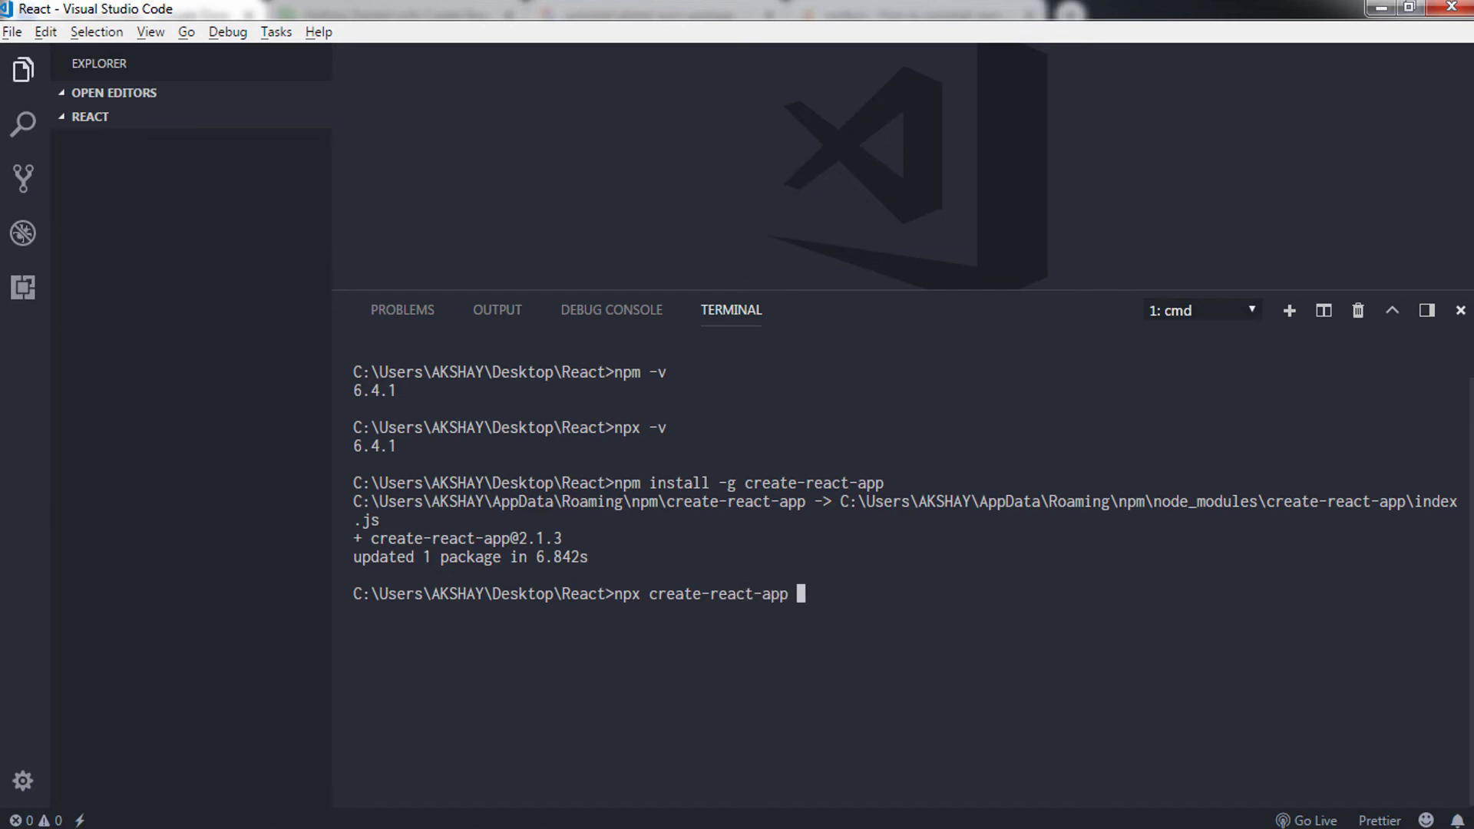
{"action": "type", "text": "my-a"}
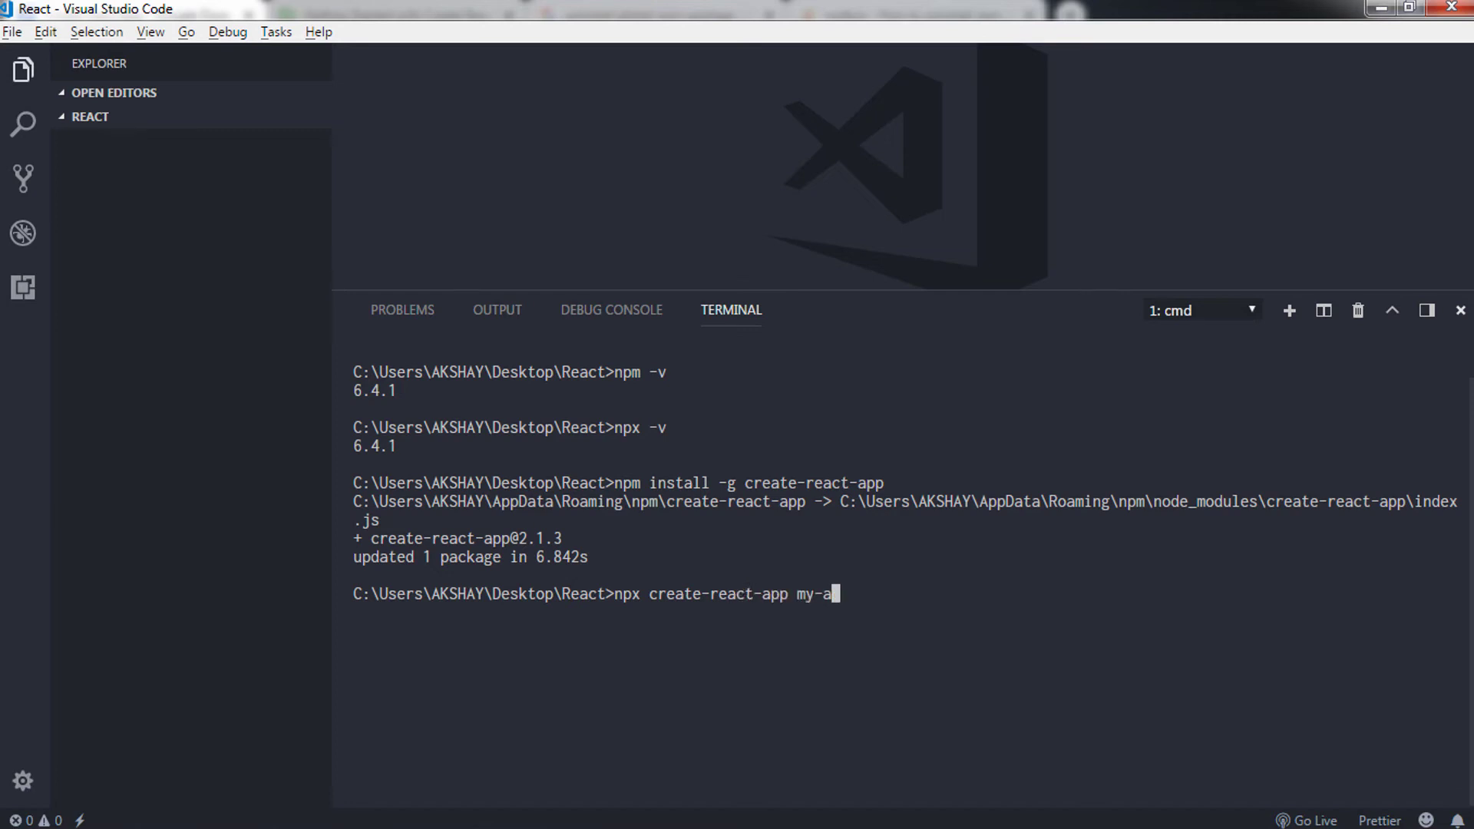
{"action": "type", "text": "pp"}
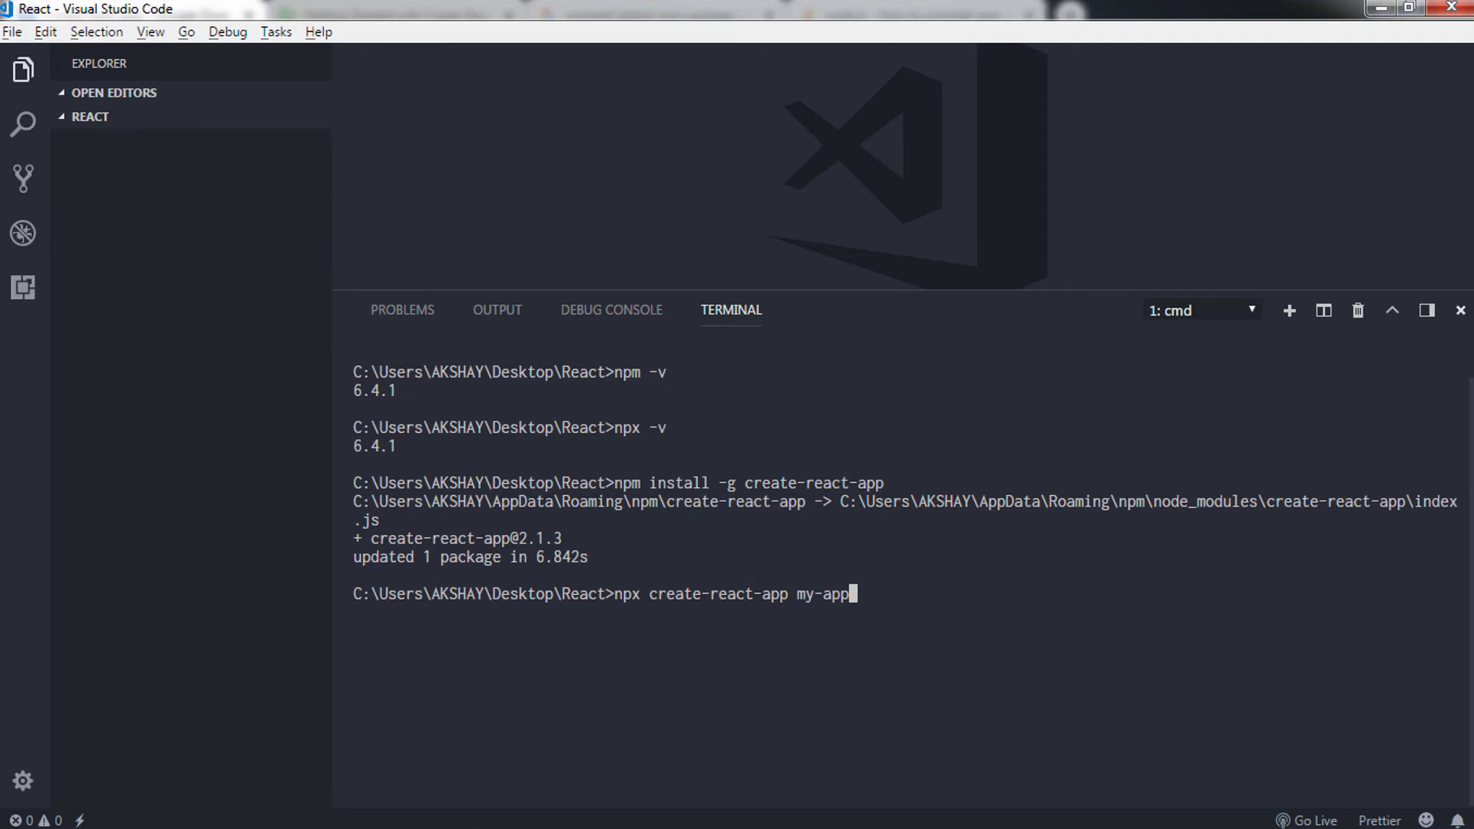
{"action": "double_click", "coordinate": [714, 592]}
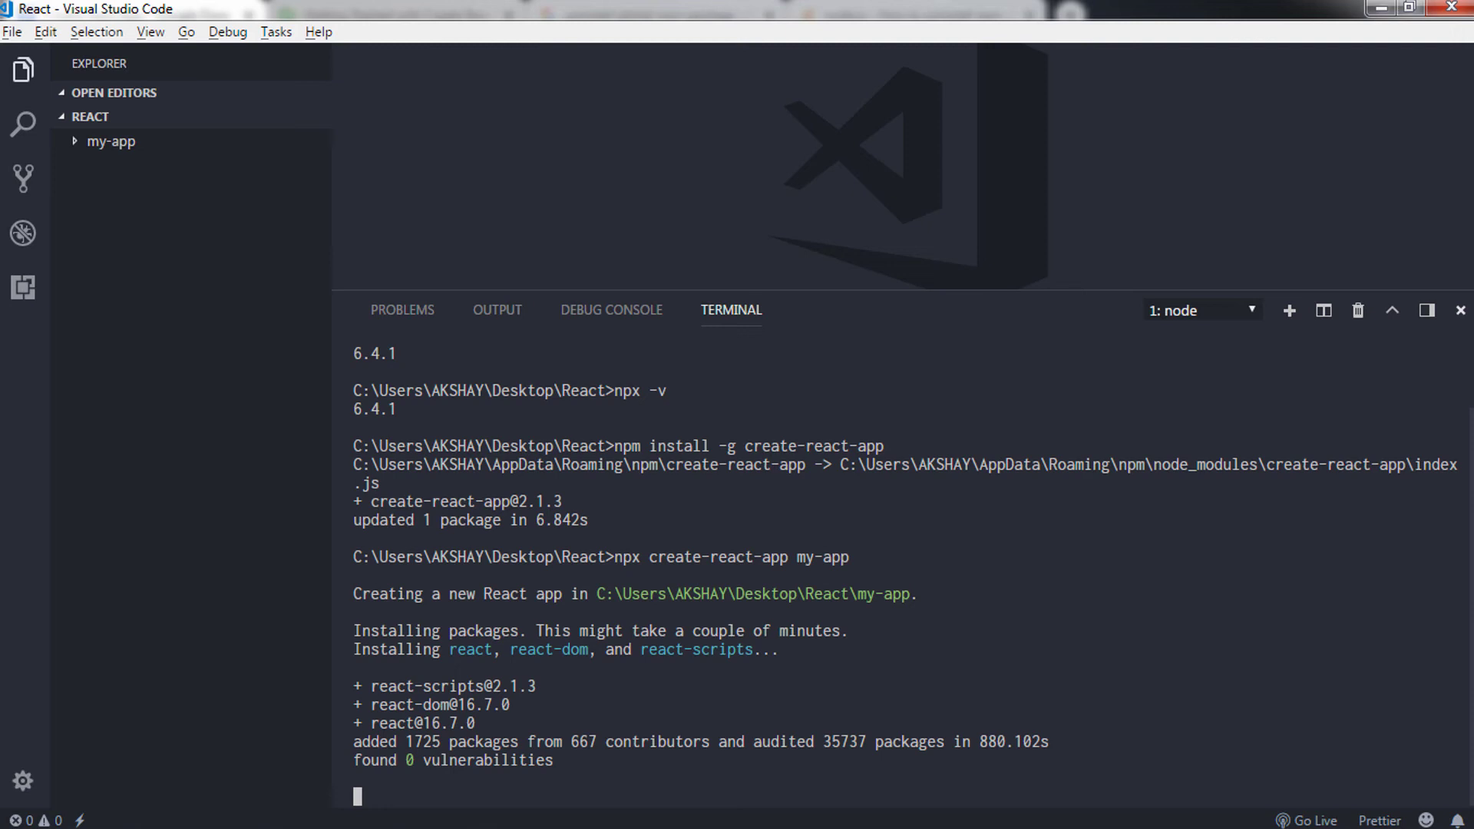
{"action": "scroll", "scroll_direction": "down", "scroll_amount": 3}
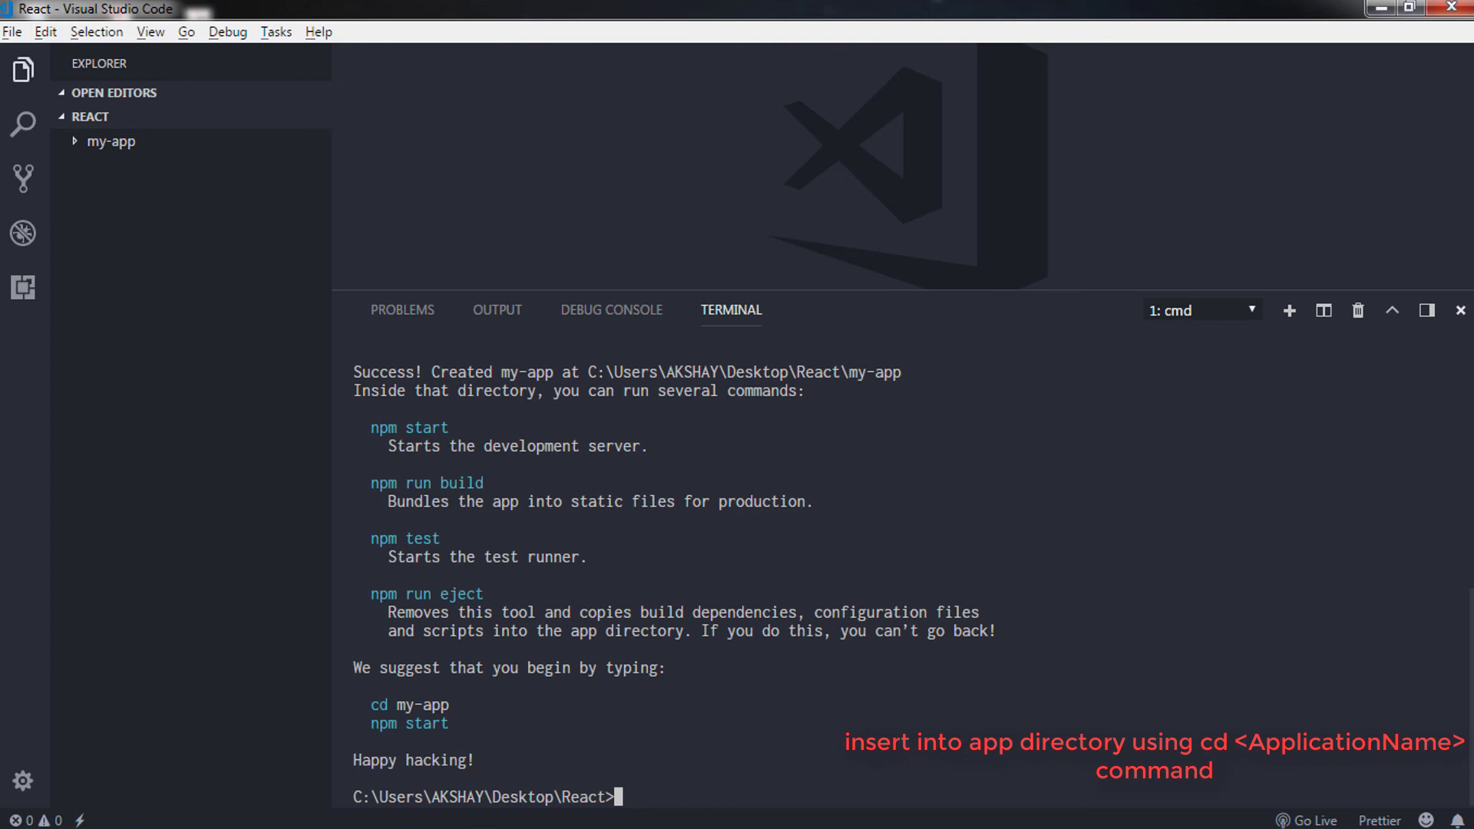
{"action": "type", "text": "cd"}
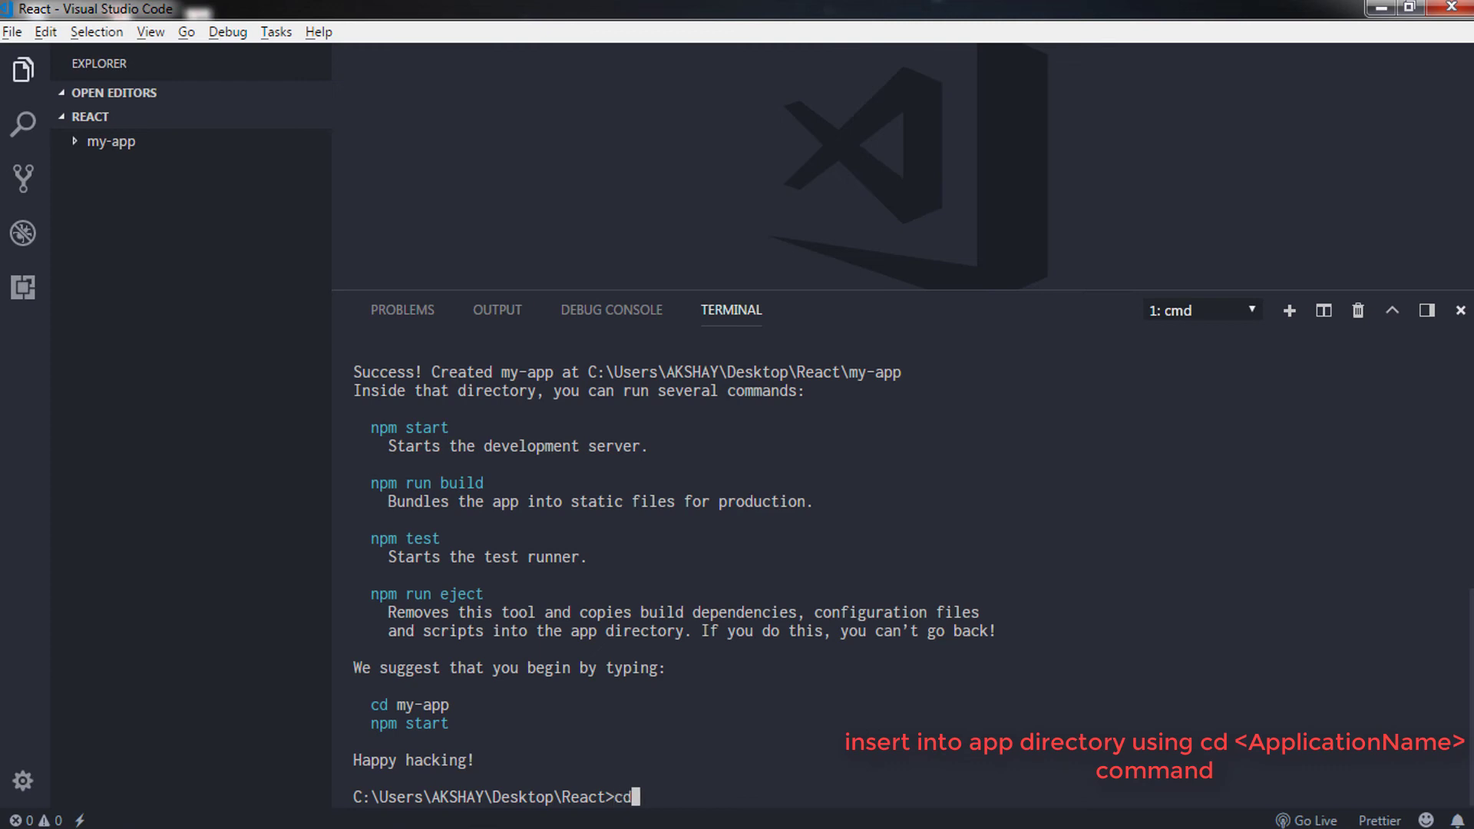
- Change into my-app and start the development server with npm start
{"action": "type", "text": "my-app"}
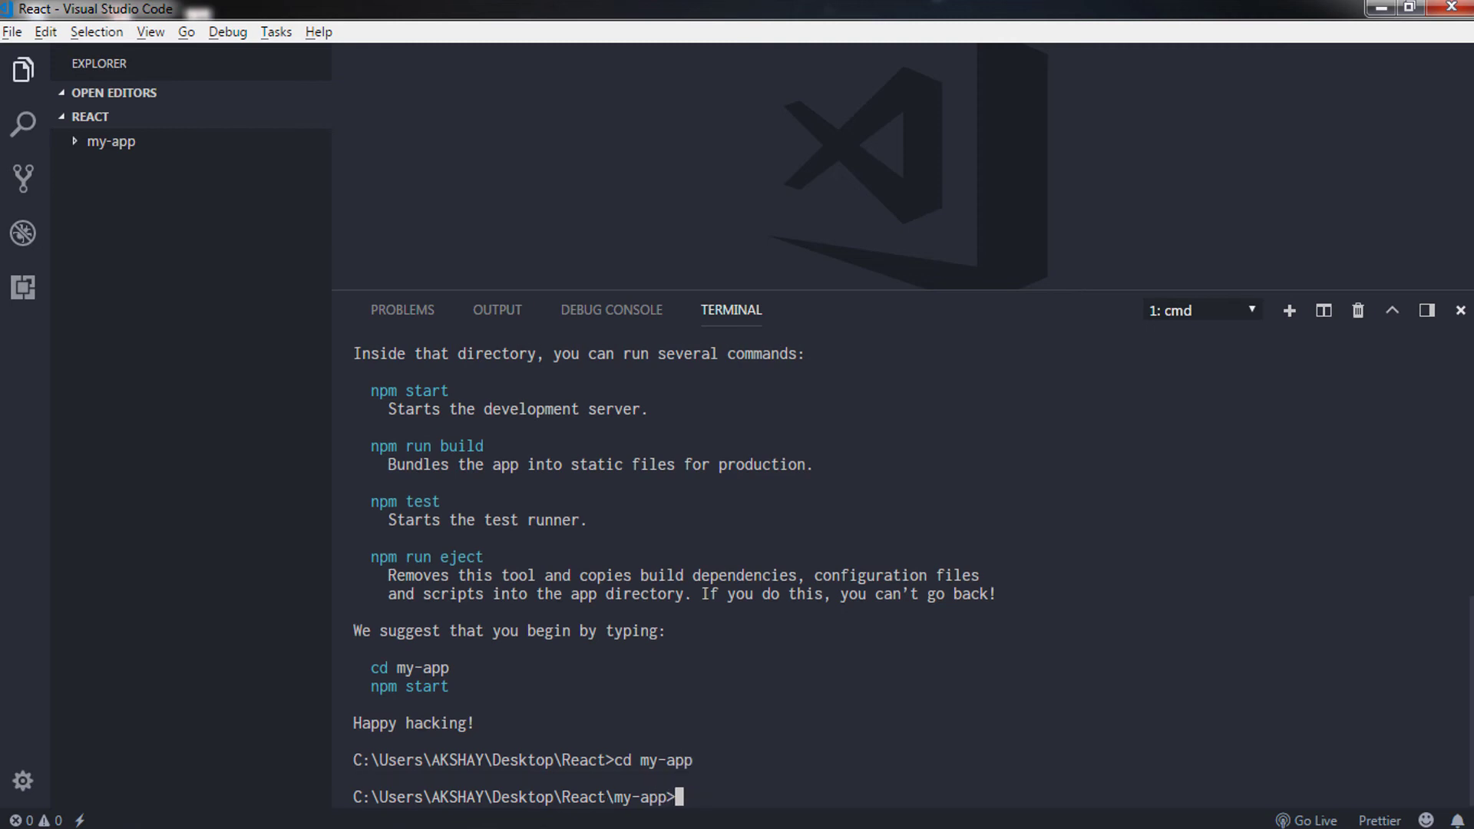
{"action": "type", "text": "npm"}
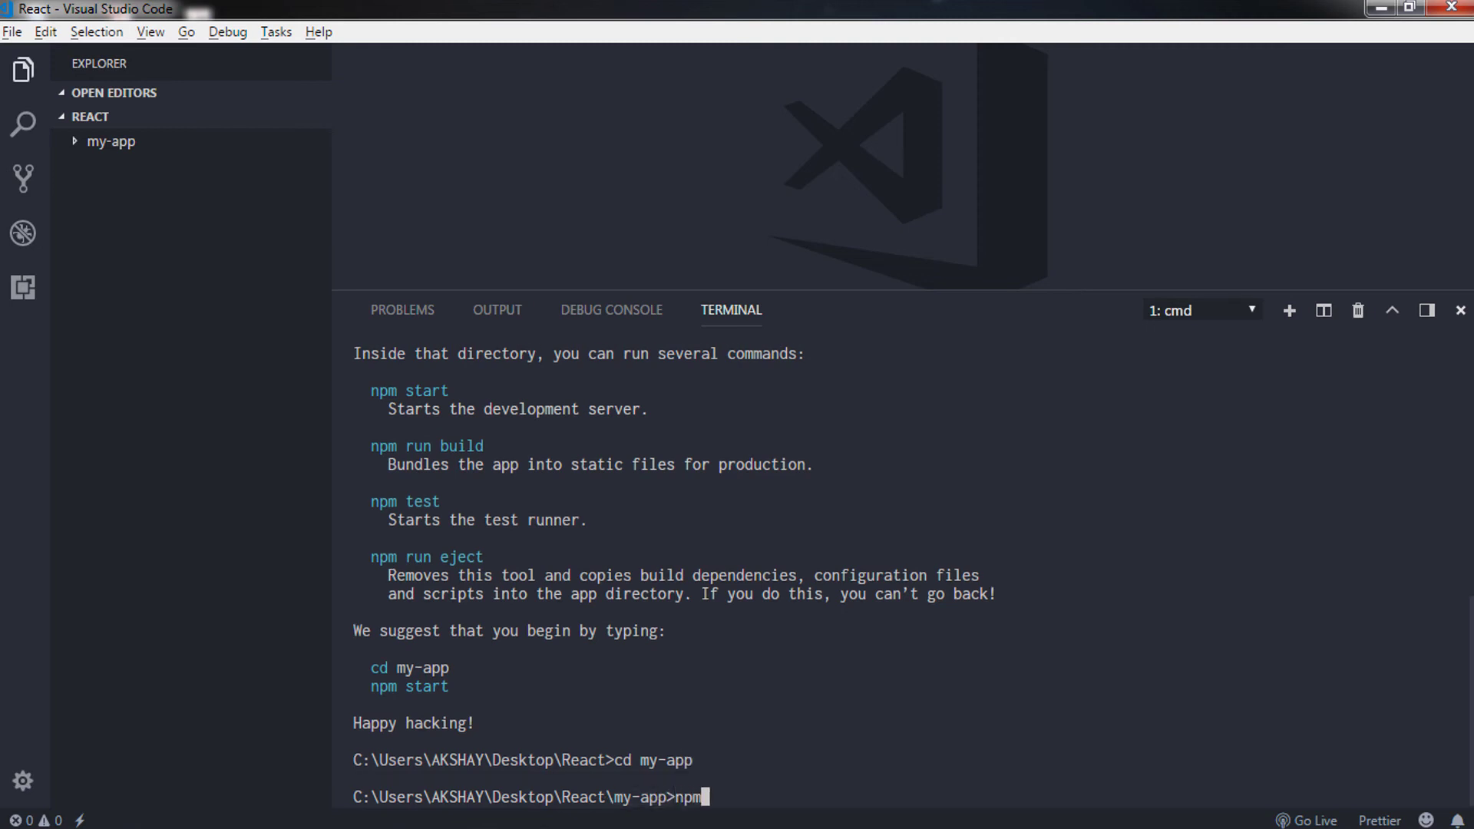
{"action": "type", "text": "start"}
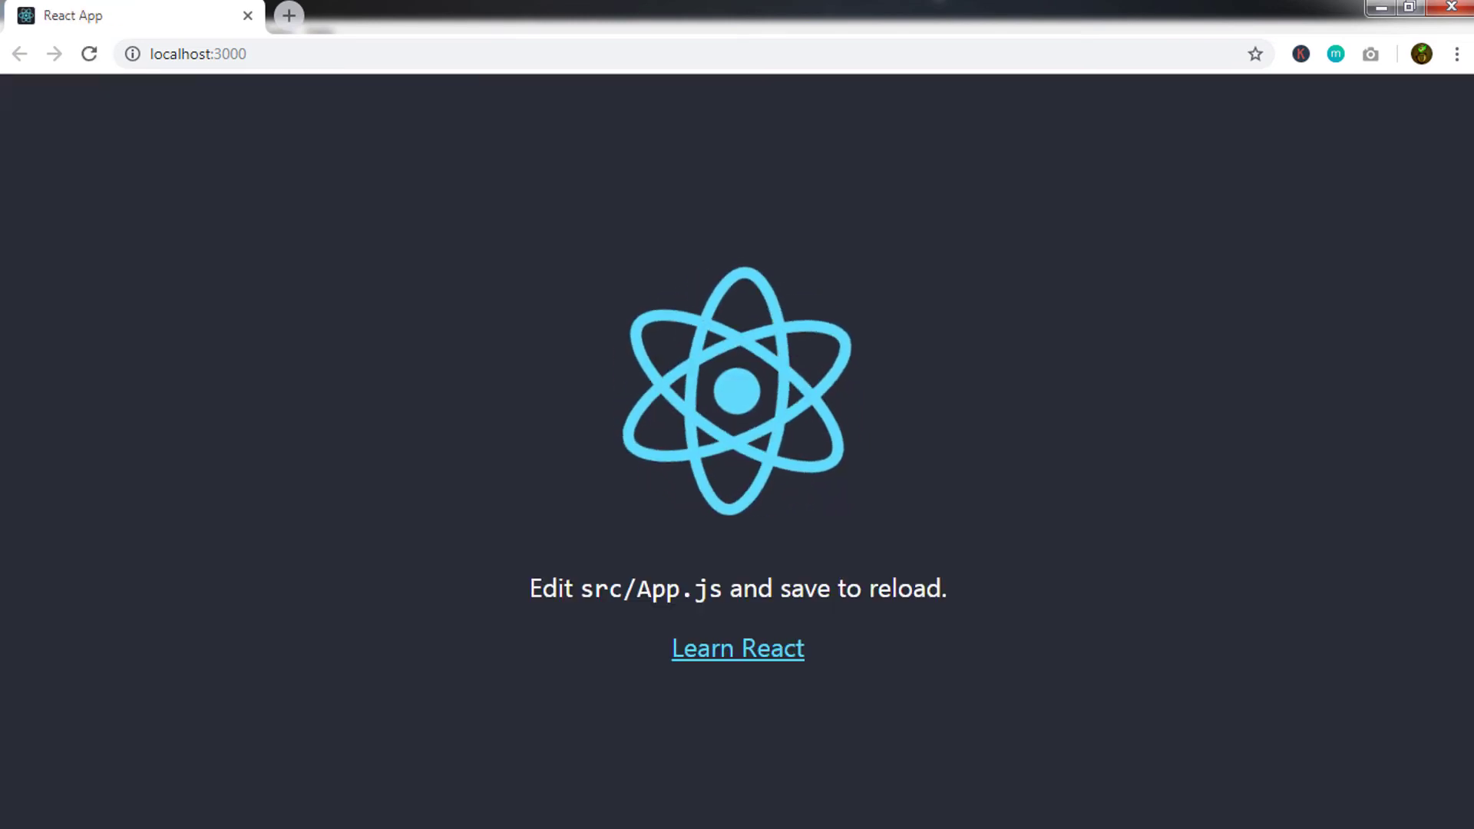
- View the React App page at localhost:3000 in Chrome and return to VS Code
{"action": "left_click", "coordinate": [198, 54]}
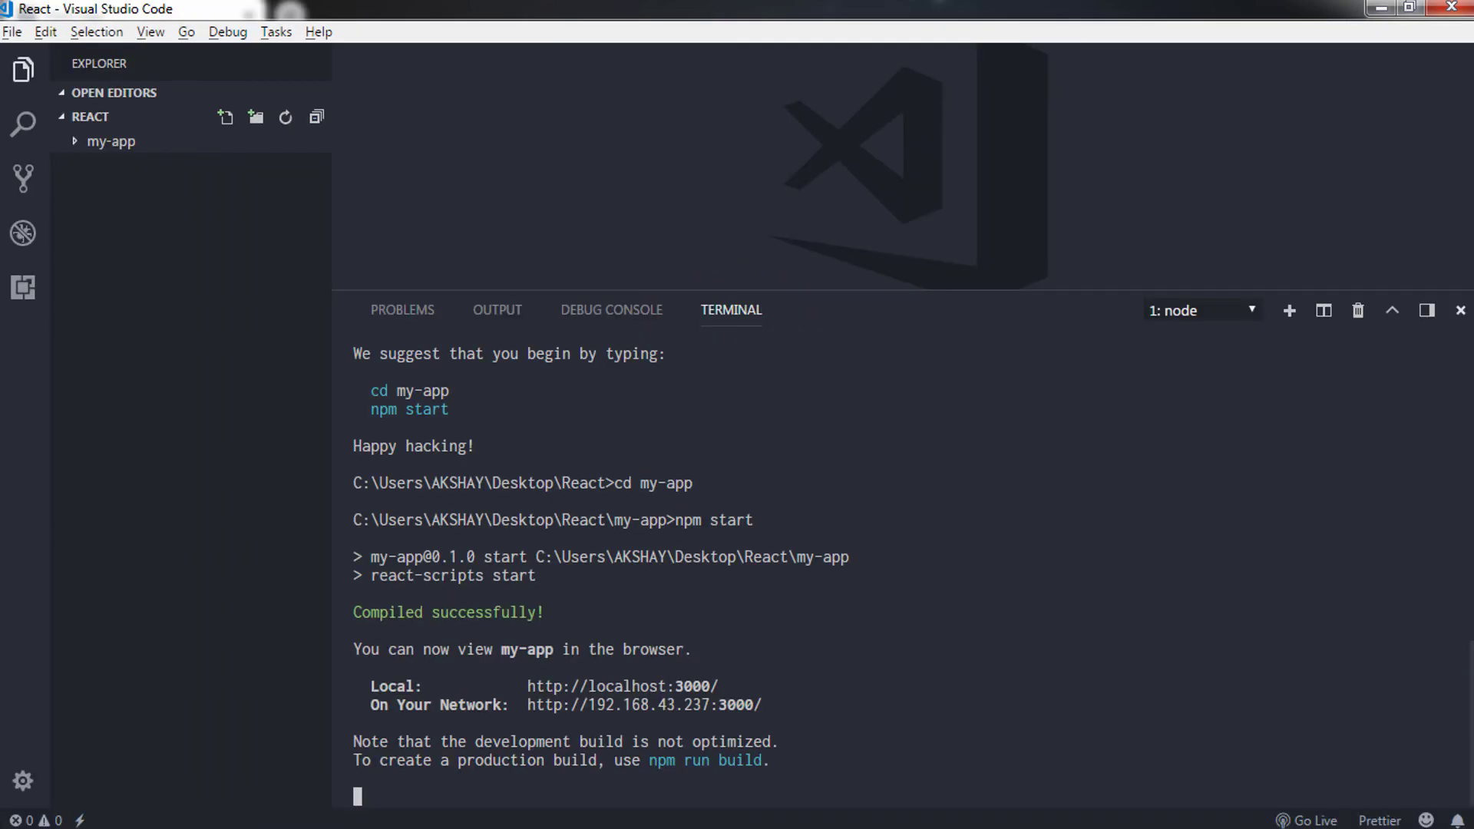
- Expand my-app and its public folder in the Explorer to show favicon.ico, index.html and manifest.json
{"action": "left_click", "coordinate": [110, 142]}
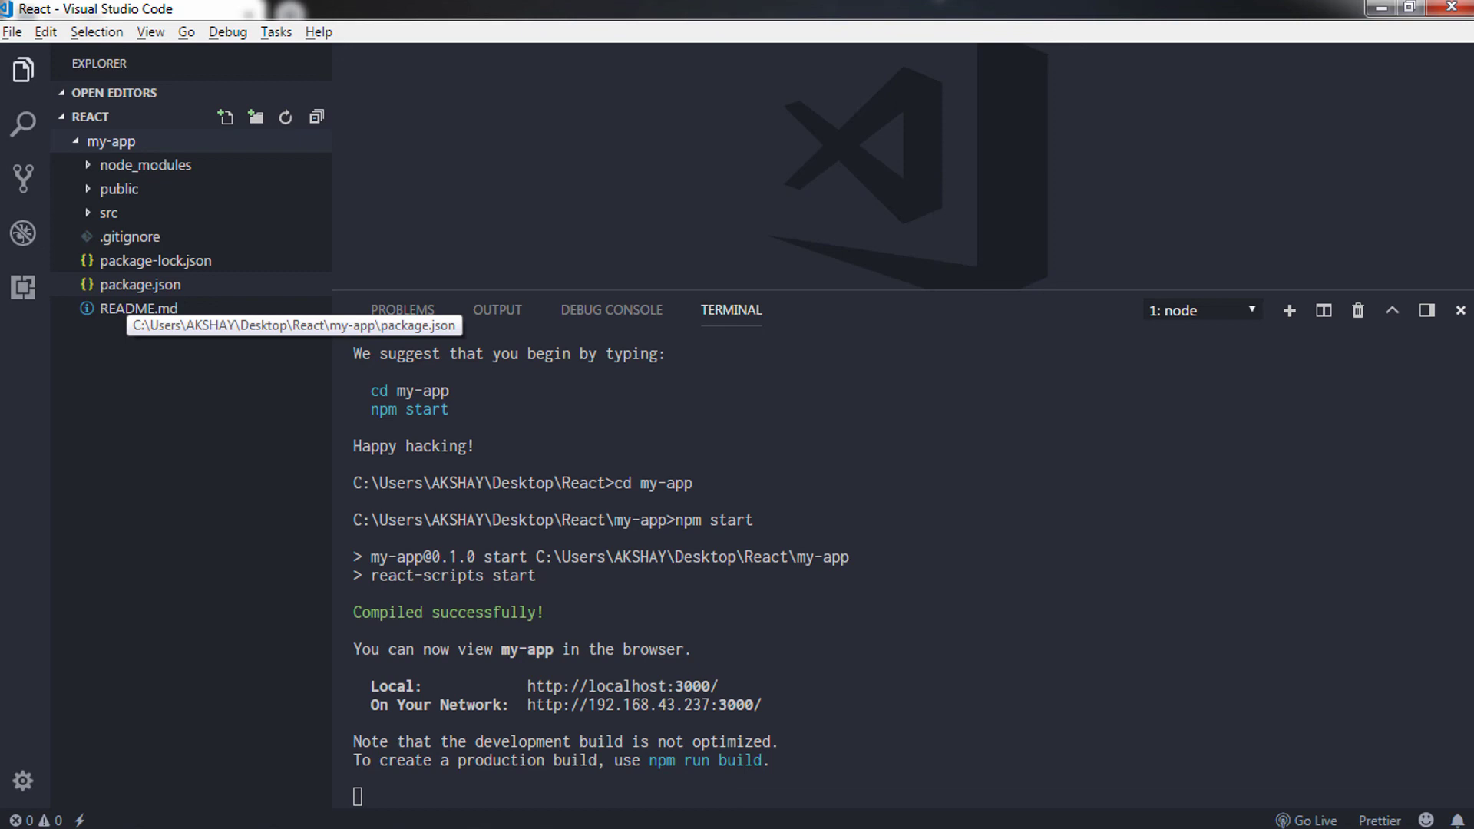
{"action": "left_click", "coordinate": [118, 189]}
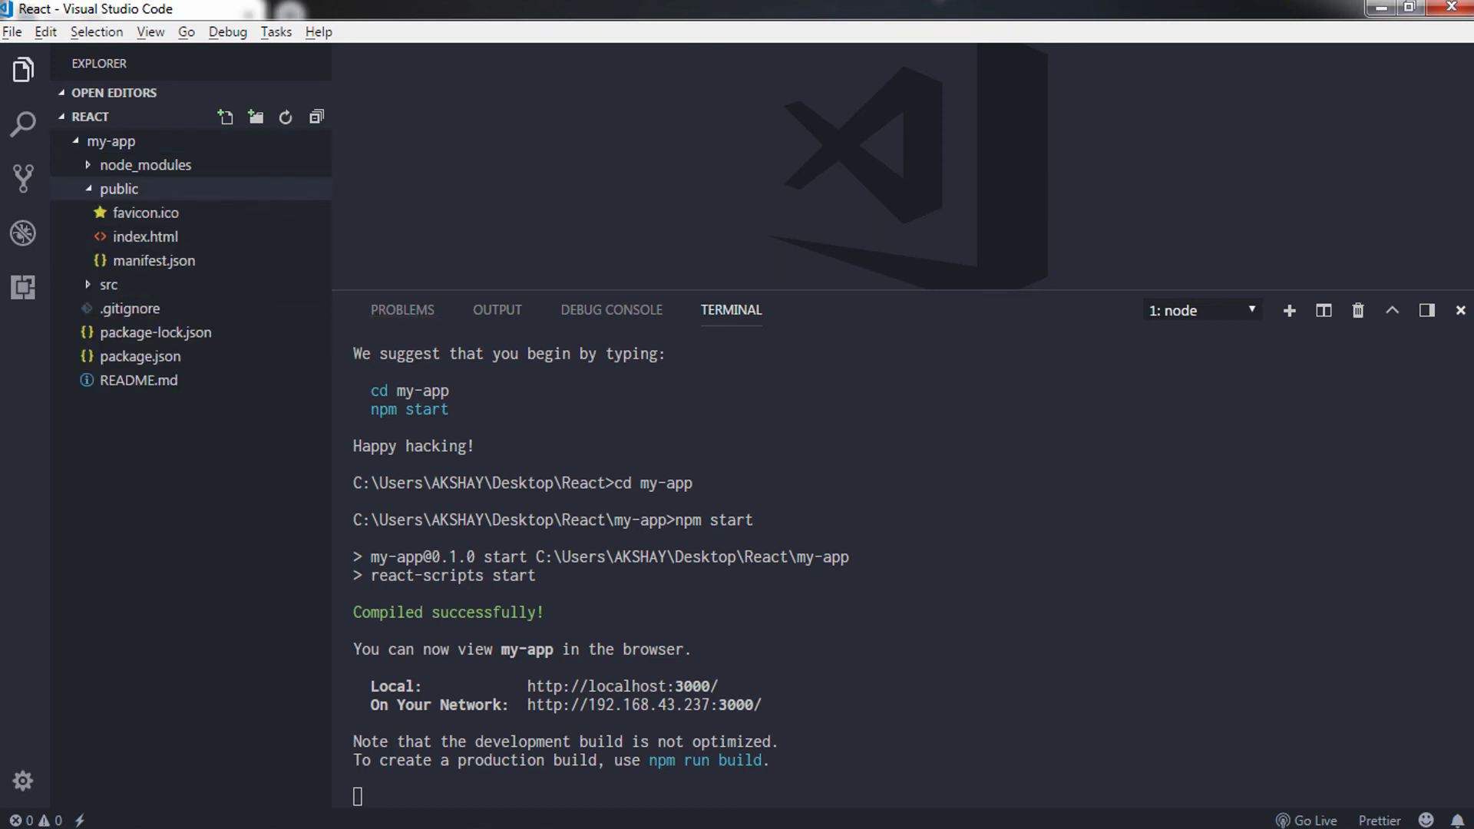
{"action": "left_click", "coordinate": [118, 189]}
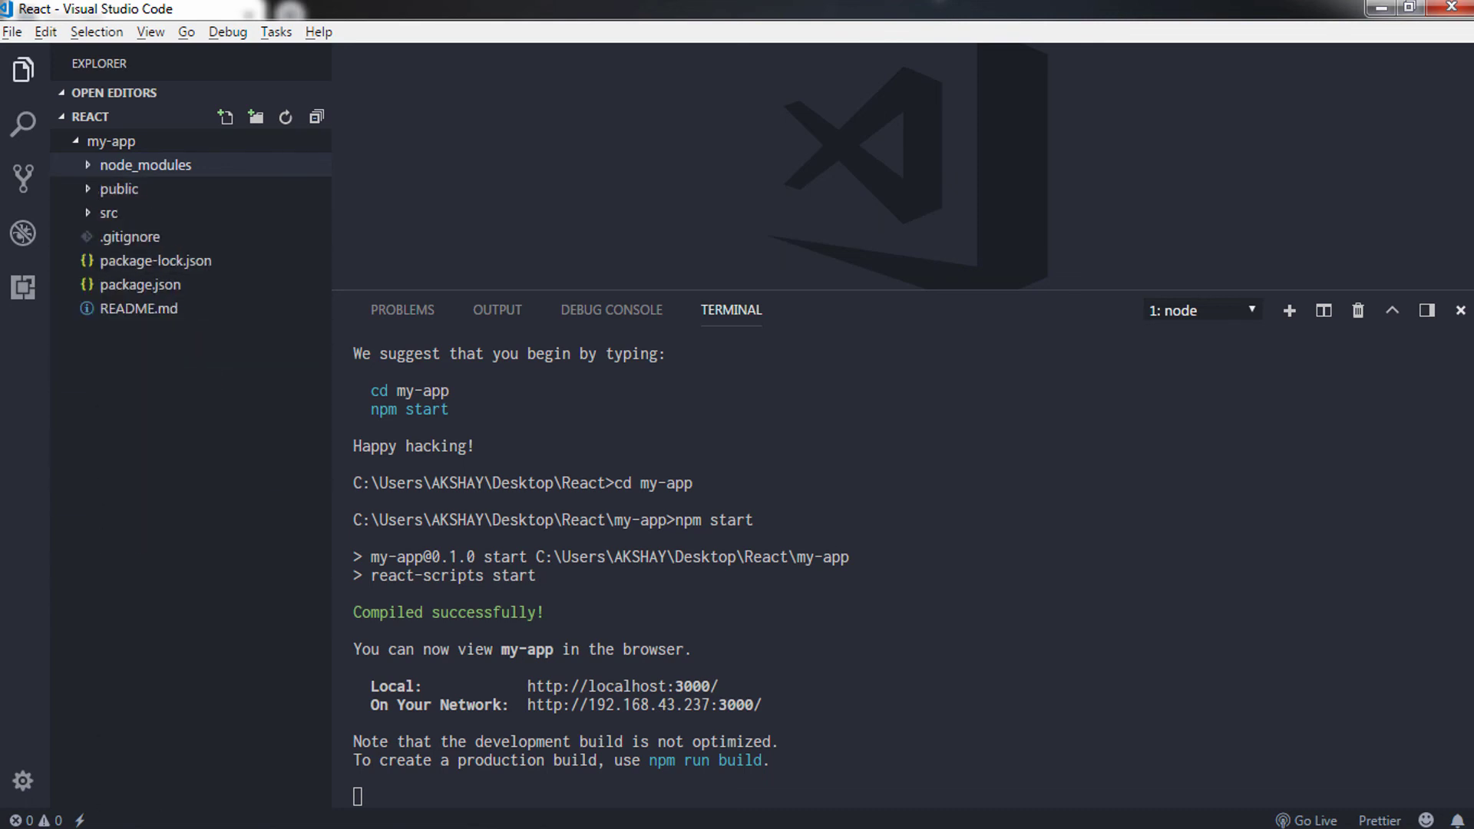
{"action": "left_click", "coordinate": [118, 189]}
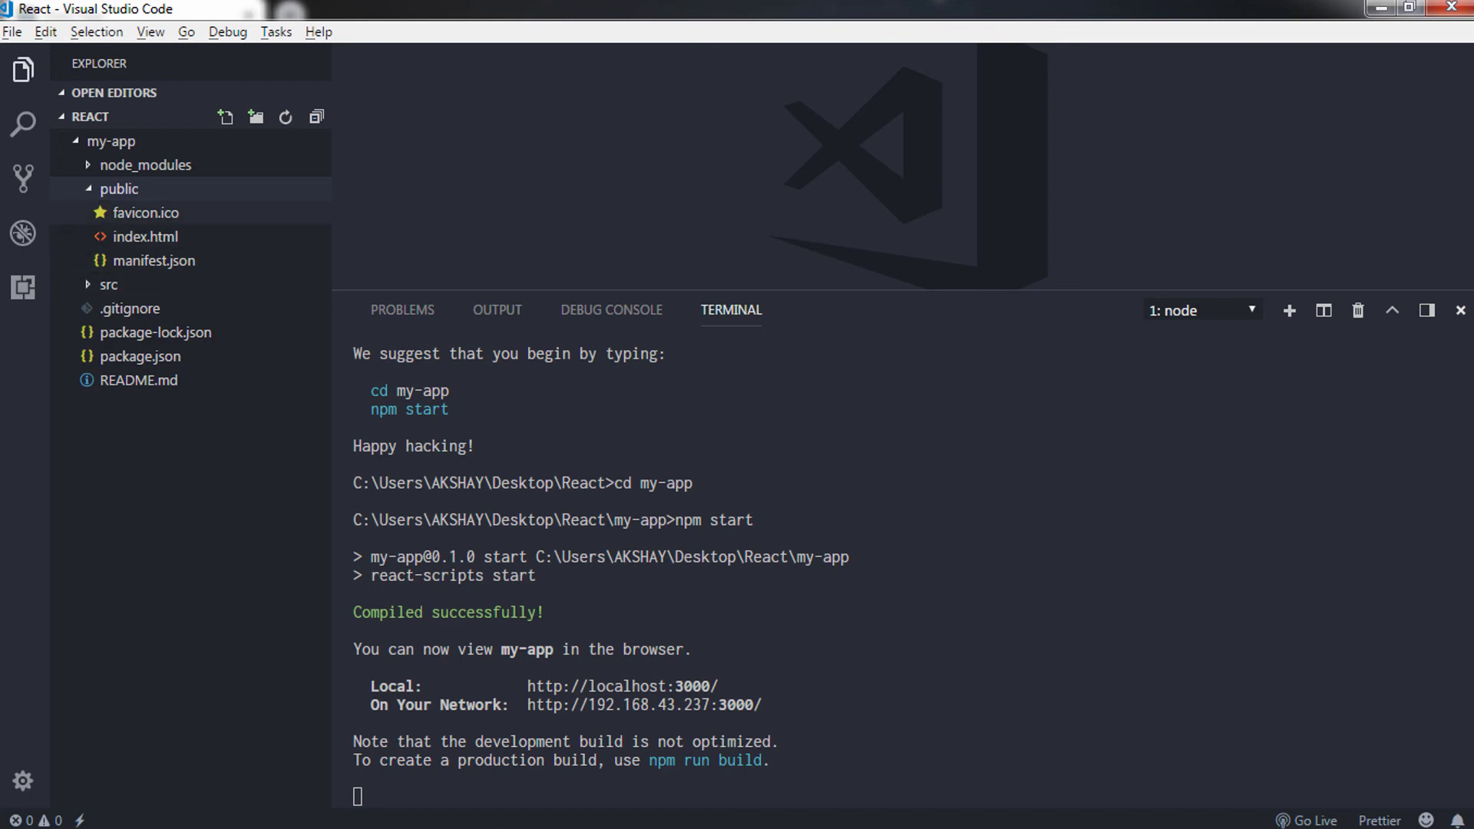